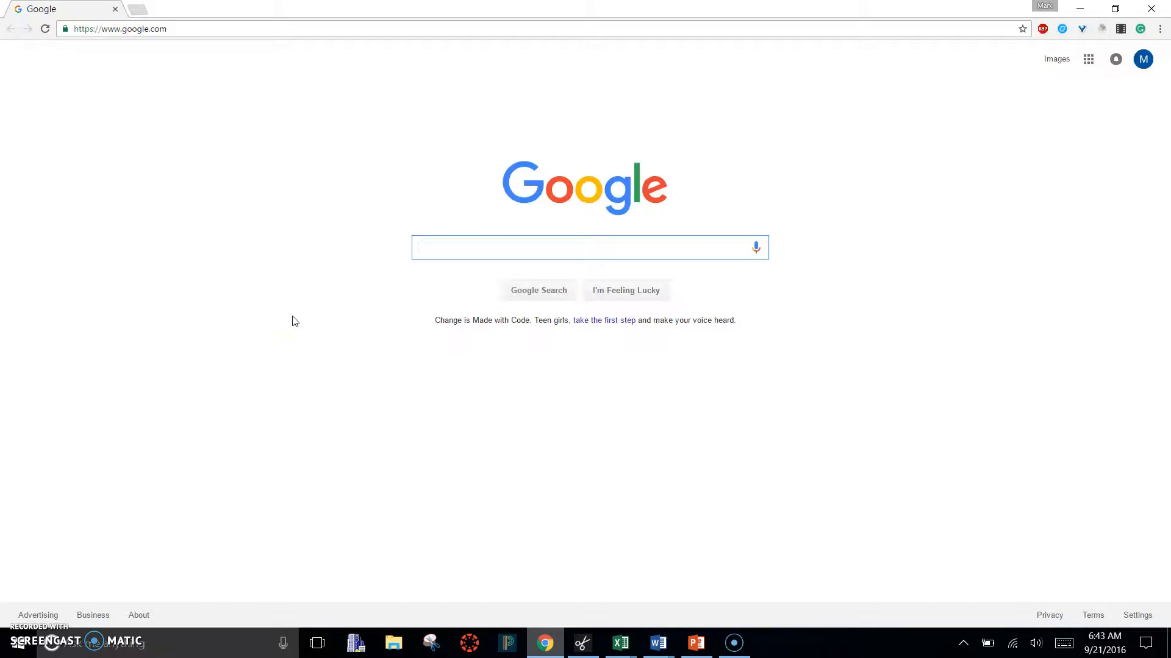
Step: Switch from the Google home page to the 'Creating and Editing Videos' PowerPoint deck
{"action": "left_click", "coordinate": [589, 247]}
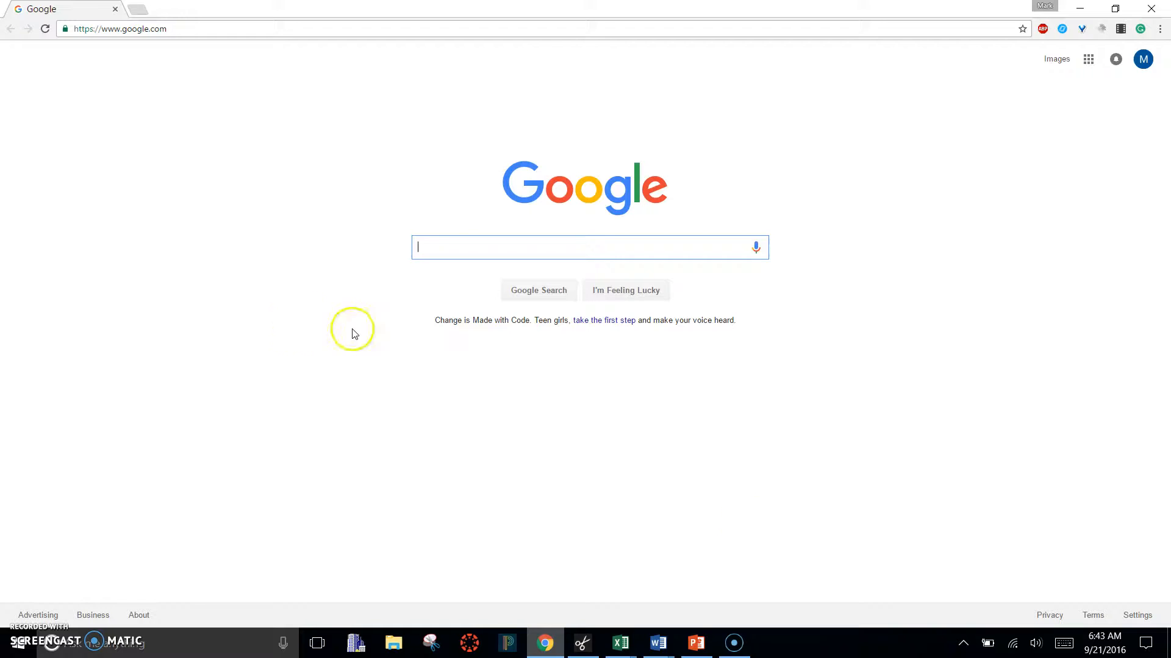
{"action": "left_click", "coordinate": [695, 642]}
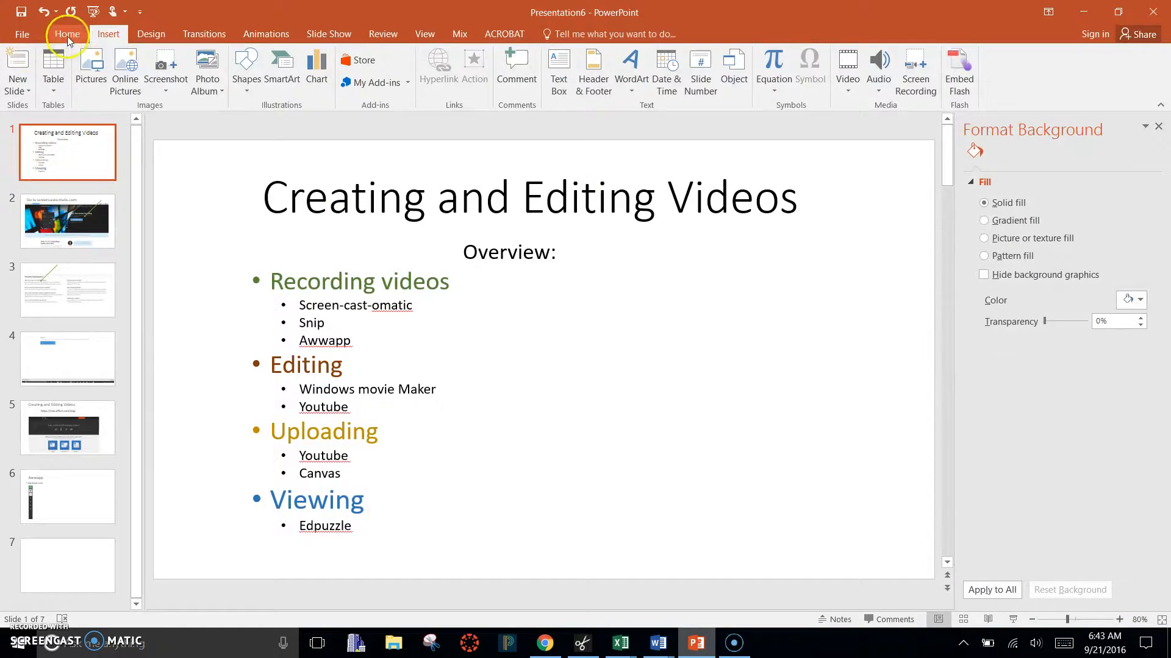
Step: Show the Slide Show ribbon options for the 'Creating and Editing Videos' deck
{"action": "left_click", "coordinate": [329, 34]}
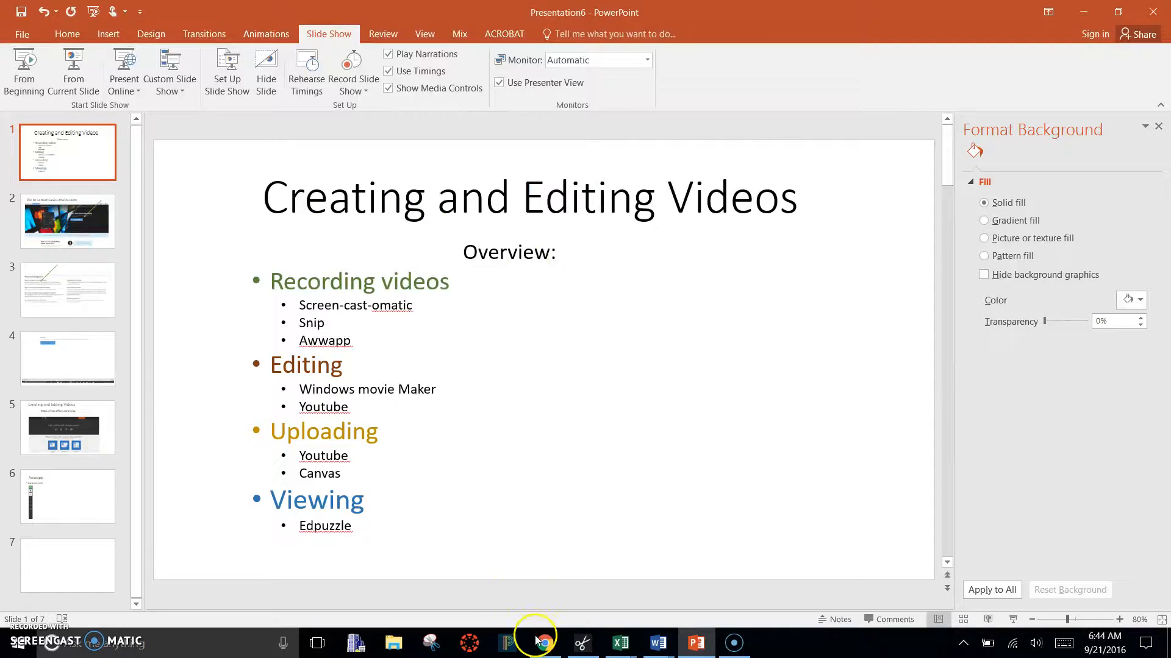
Step: Back in Chrome, search Google for awwapp and open the 'A web whiteboard' result
{"action": "left_click", "coordinate": [544, 643]}
{"action": "type", "text": "aww"}
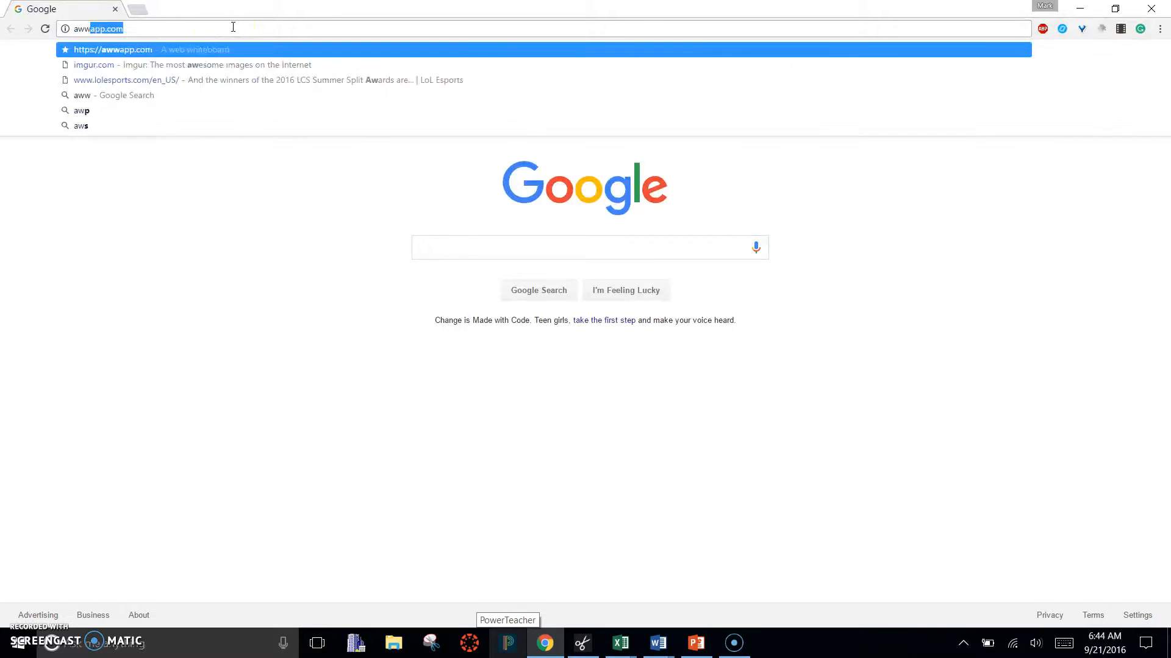
{"action": "key", "text": "ctrl+a"}
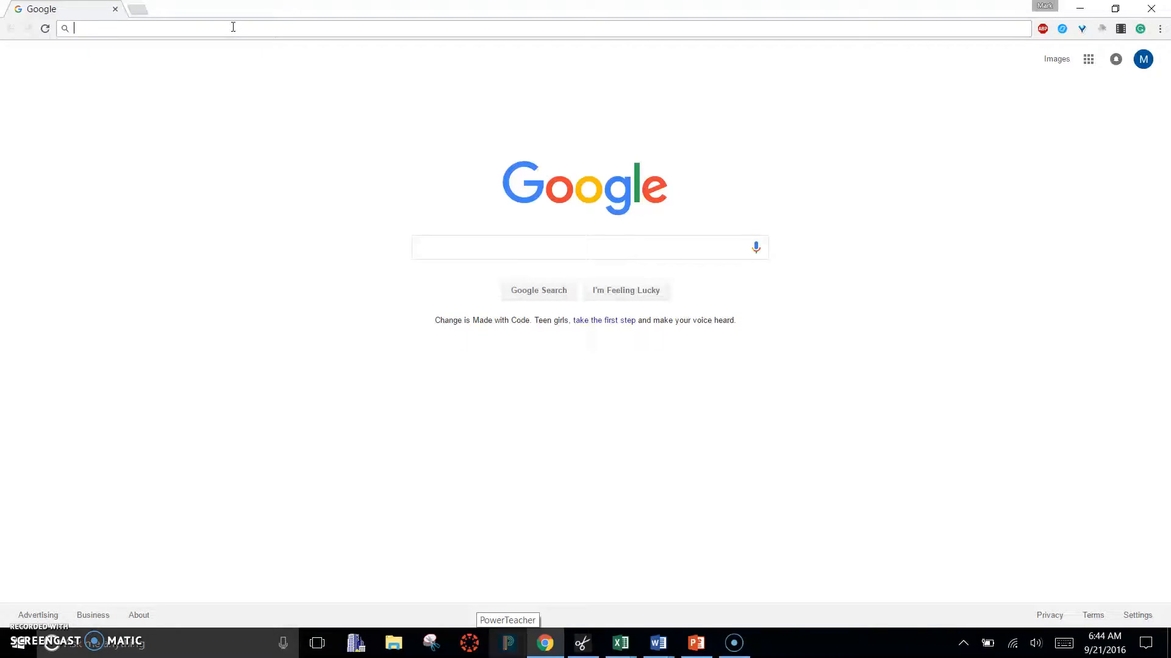
{"action": "type", "text": "awwap"}
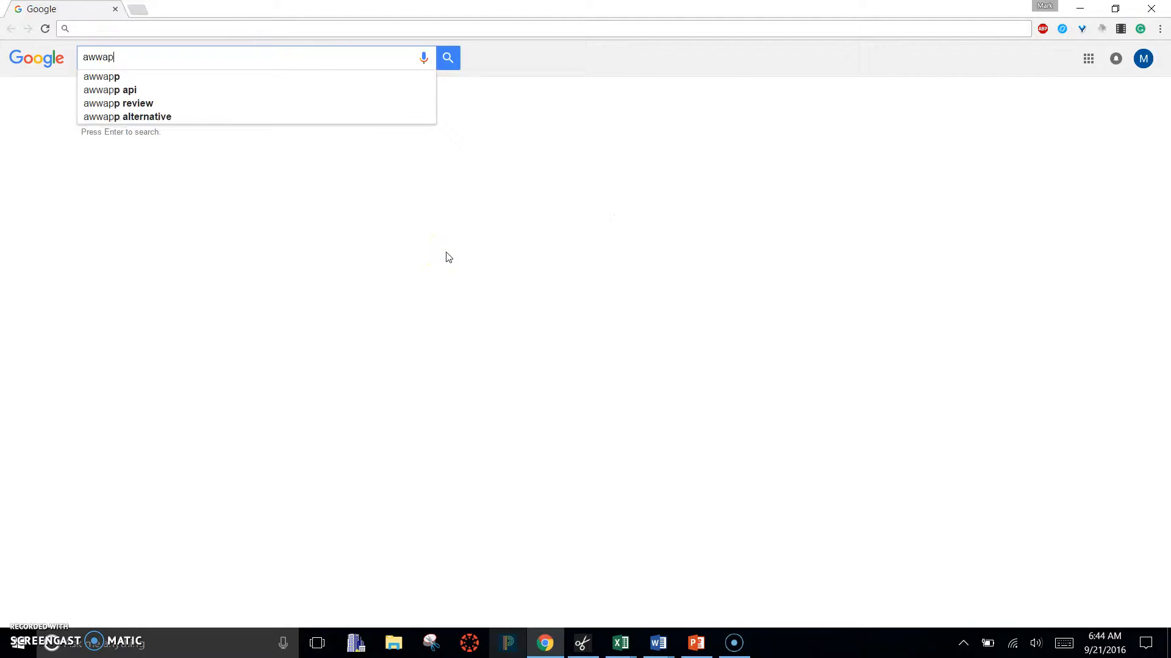
{"action": "key", "text": "Return"}
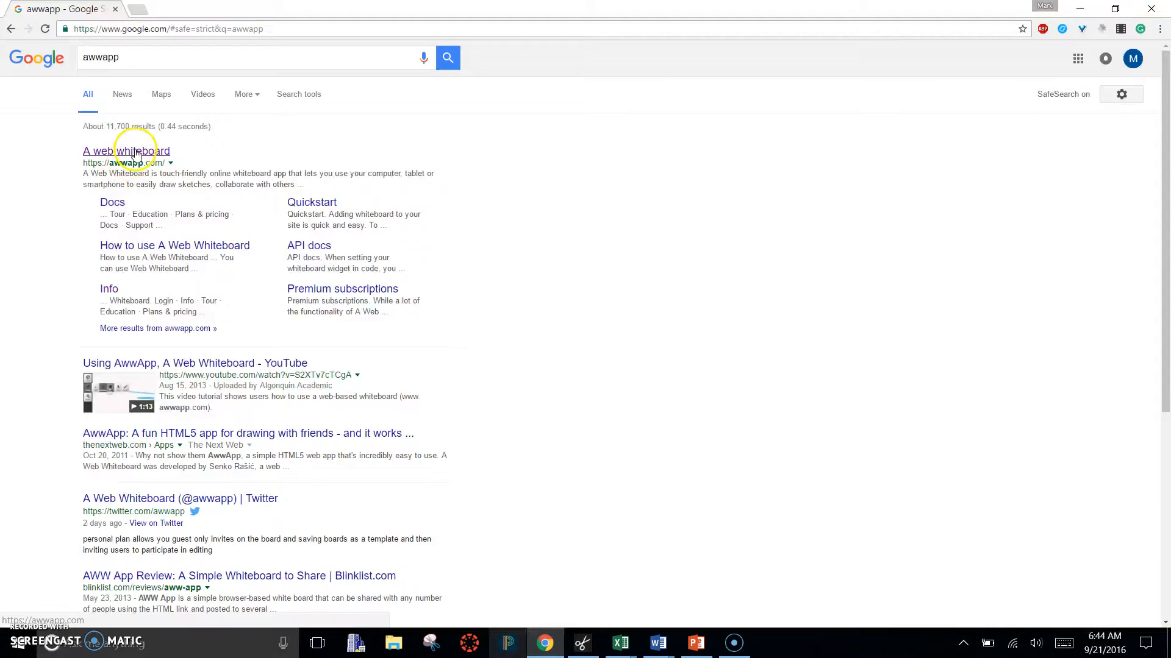
{"action": "left_click", "coordinate": [126, 151]}
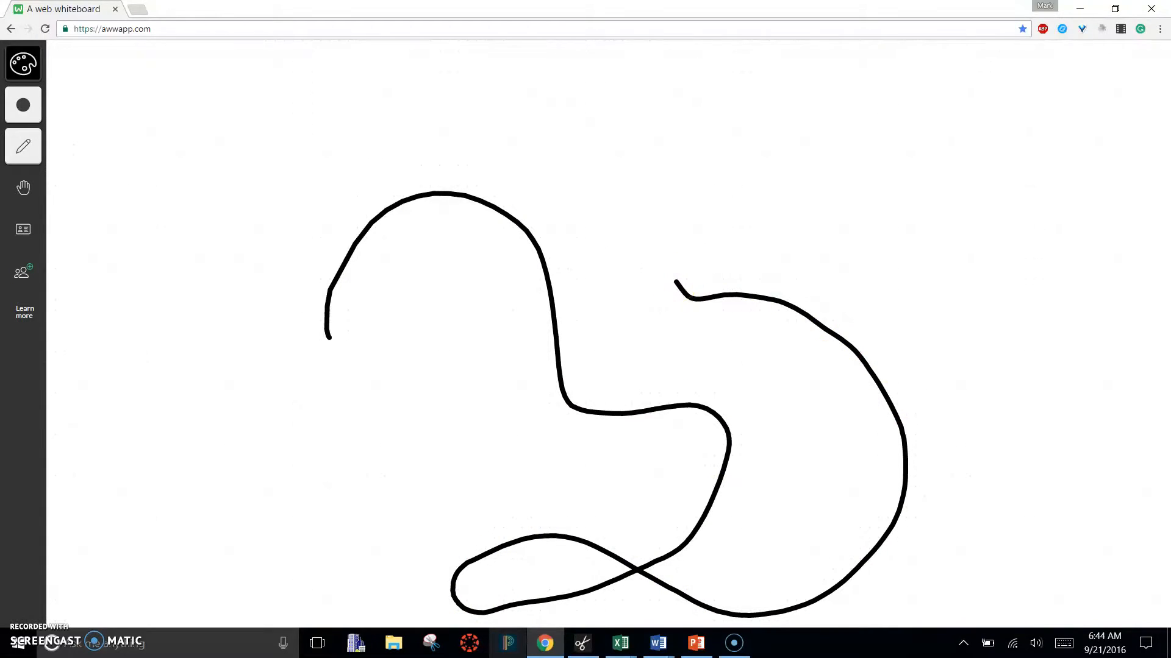
Step: Switch the pen to orange, draw a thick M, then thinner squiggles
{"action": "left_click", "coordinate": [23, 62]}
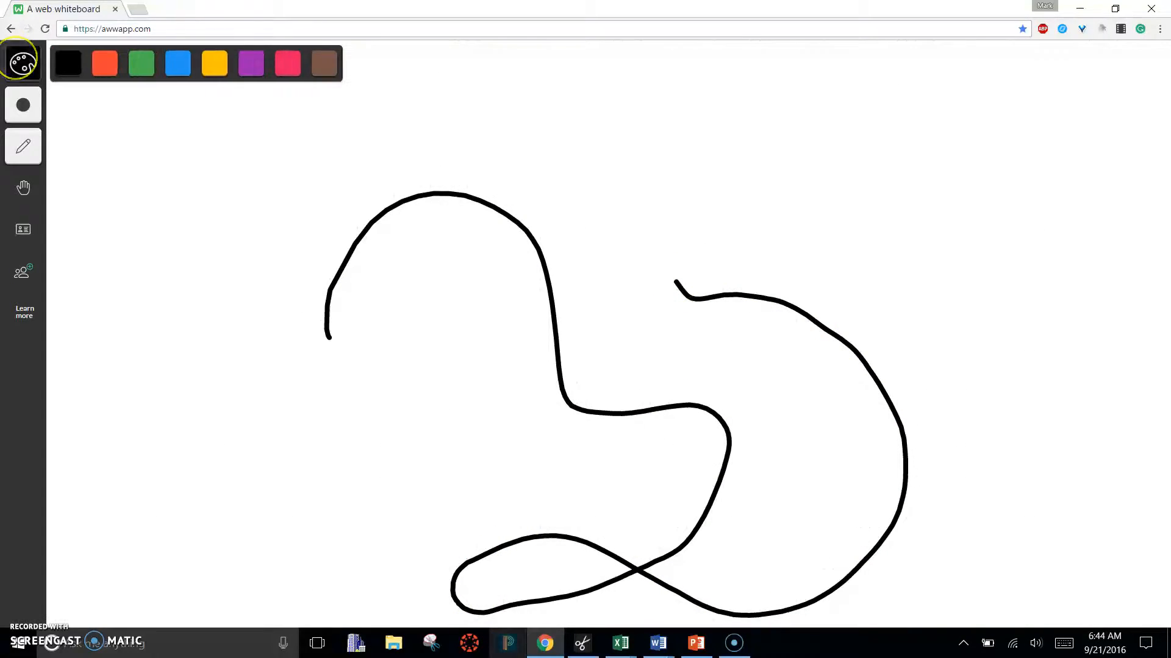
{"action": "left_click", "coordinate": [23, 61]}
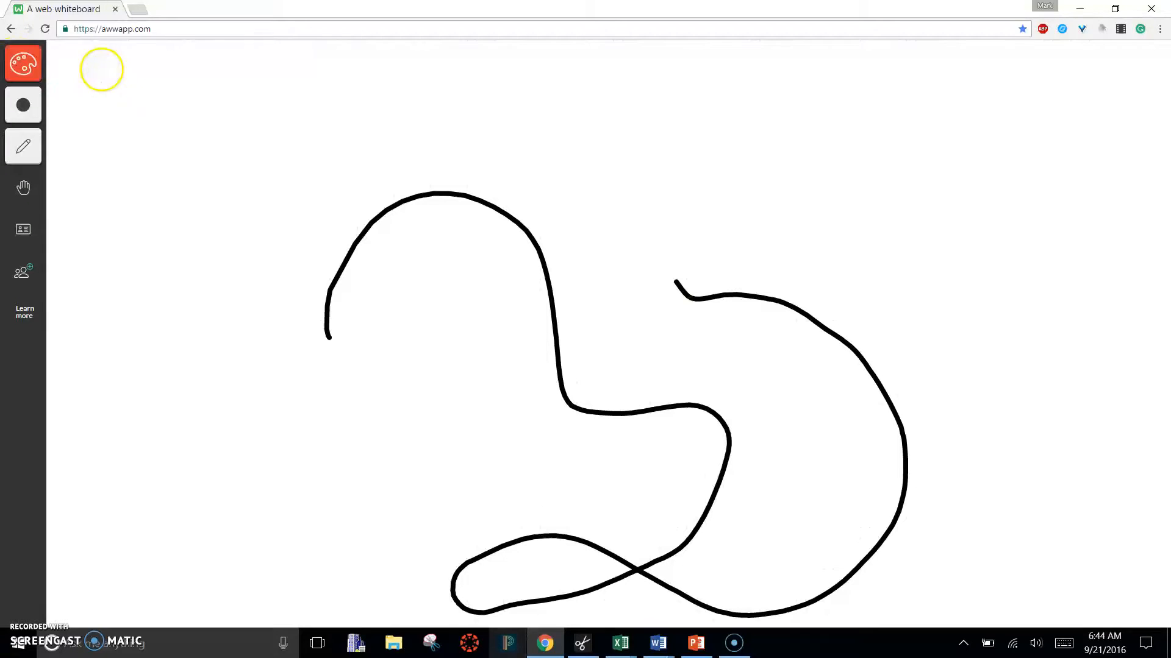
{"action": "left_click", "coordinate": [23, 63]}
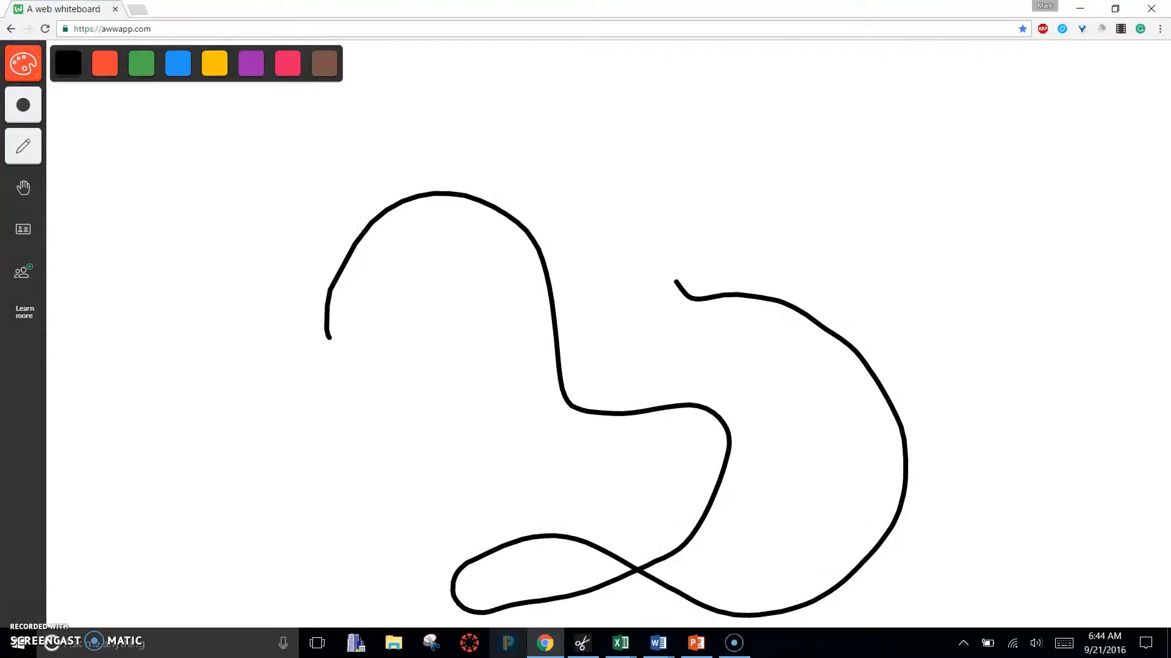
{"action": "left_click", "coordinate": [22, 104]}
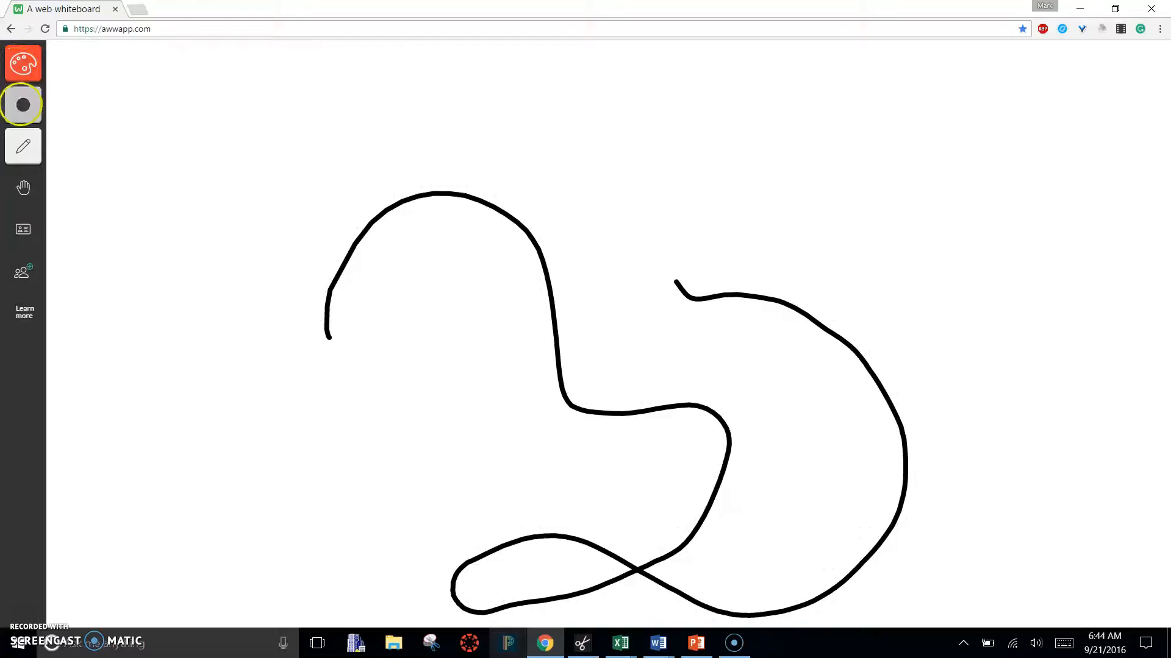
{"action": "left_click", "coordinate": [22, 104]}
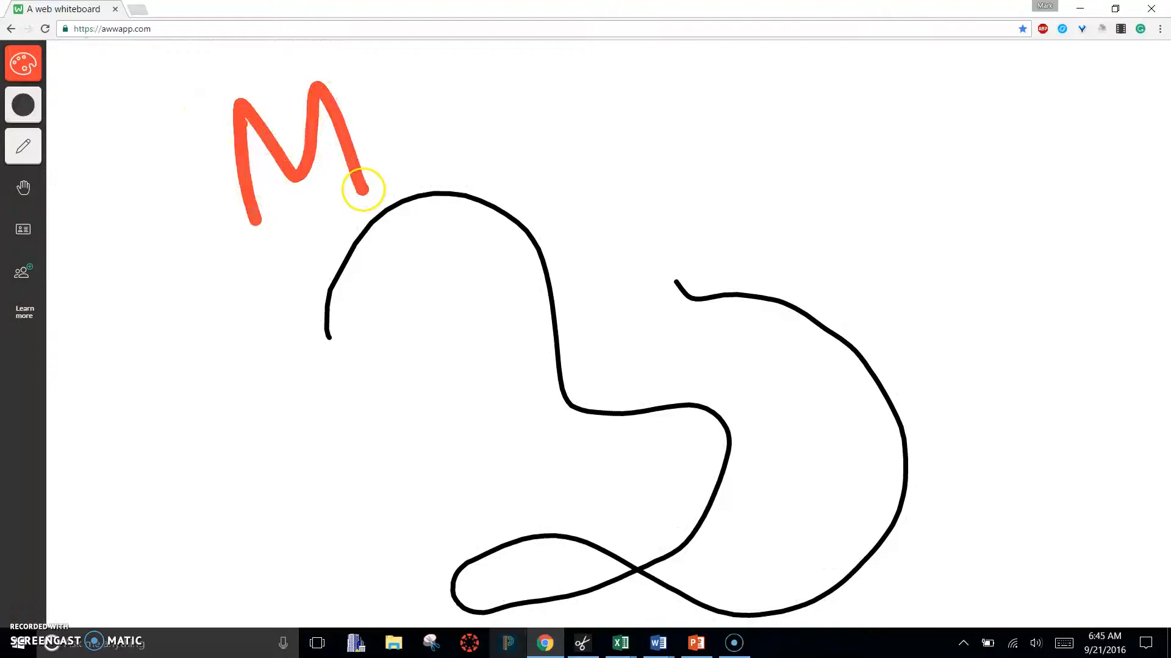
{"action": "left_click", "coordinate": [23, 104]}
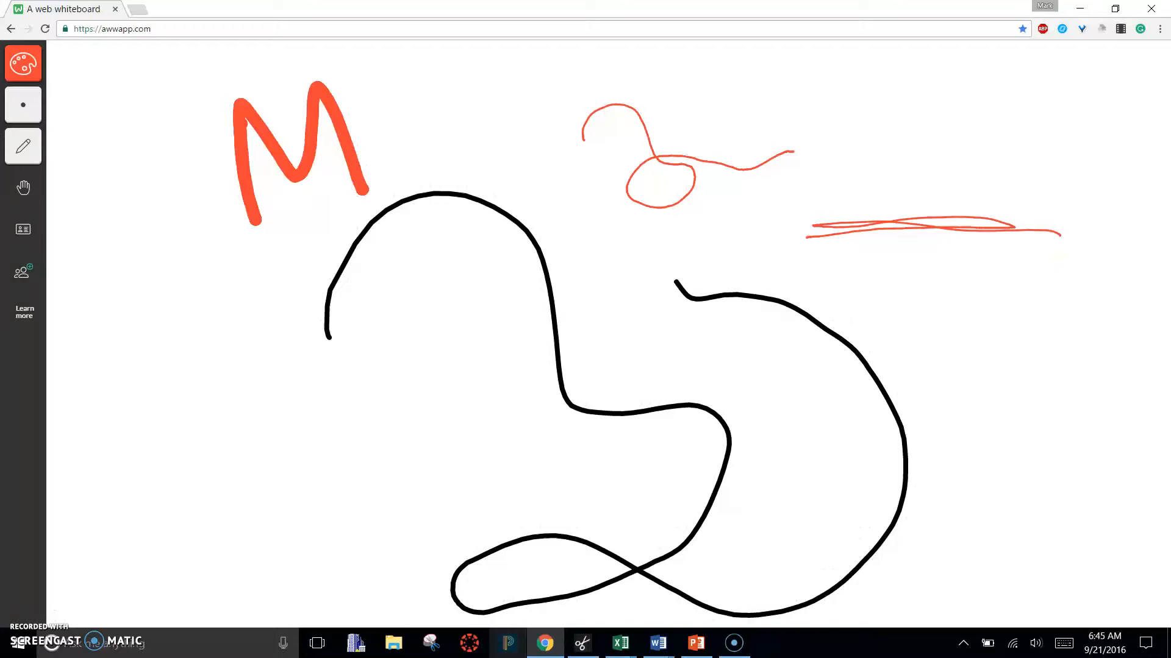
Step: Draw a green square and a green box around 'x² + 2x'
{"action": "left_click", "coordinate": [22, 63]}
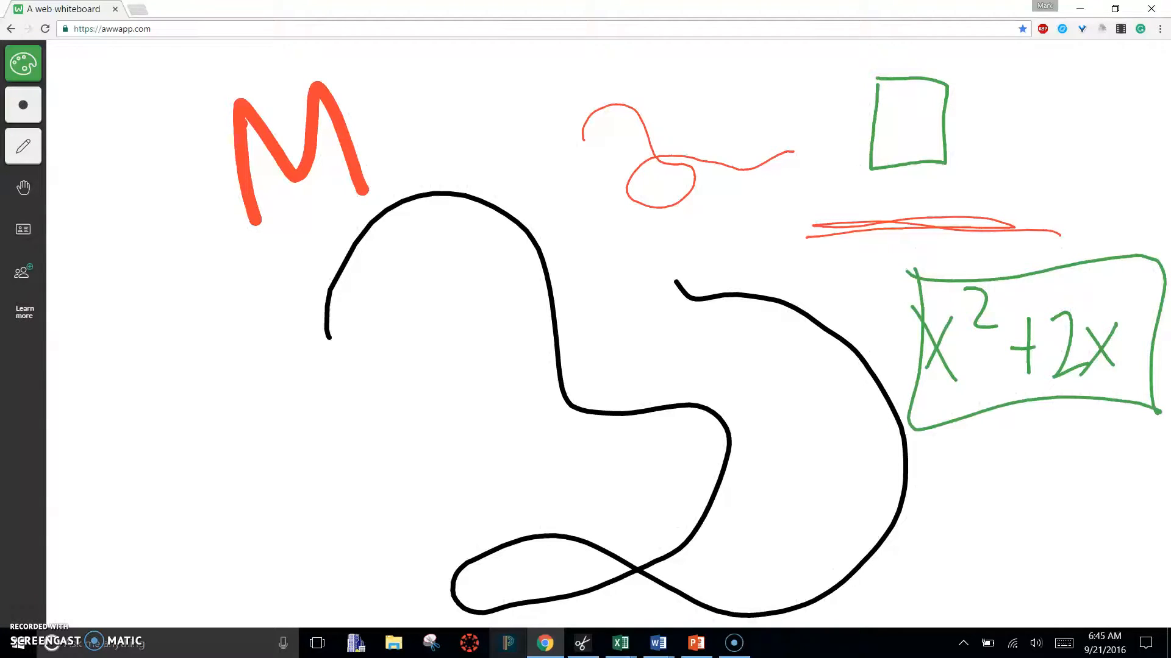
{"action": "left_click", "coordinate": [23, 186]}
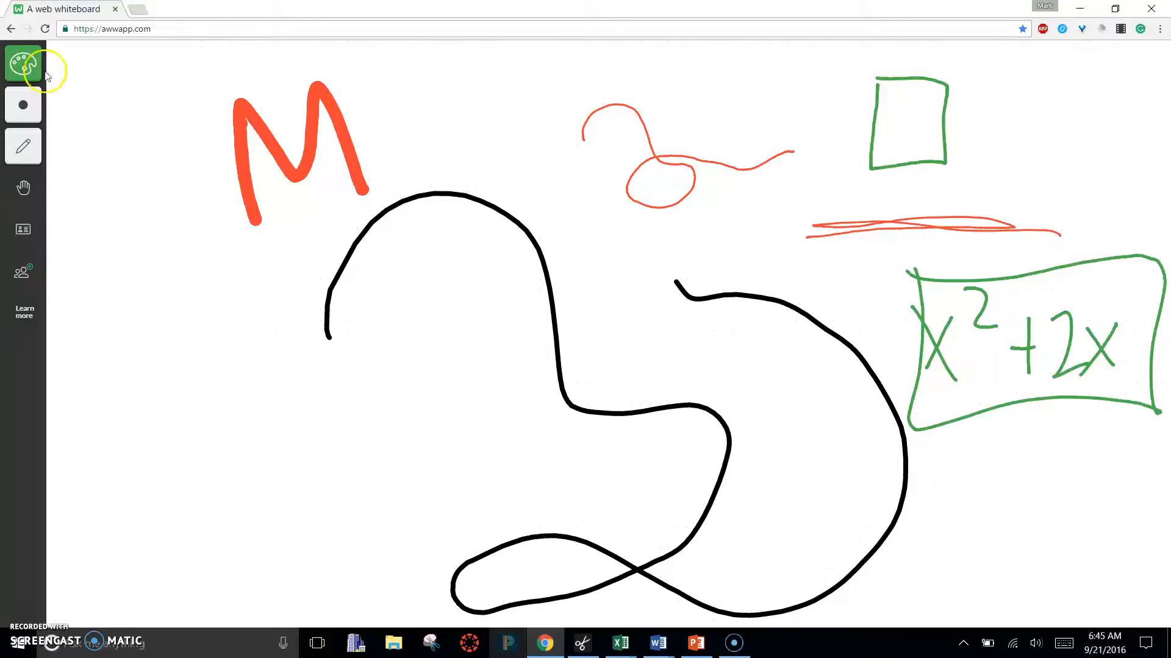
{"action": "left_click", "coordinate": [23, 146]}
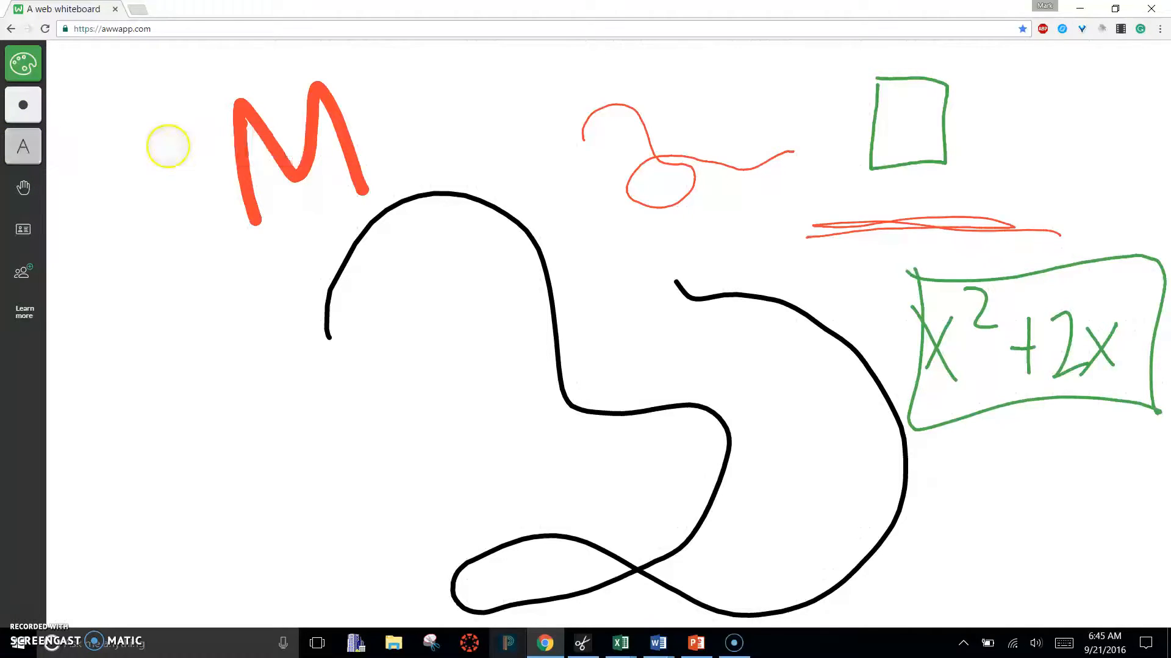
Step: Type a green 'Mar' label left of the black curve, enlarge it, and start another text box
{"action": "left_click", "coordinate": [168, 400]}
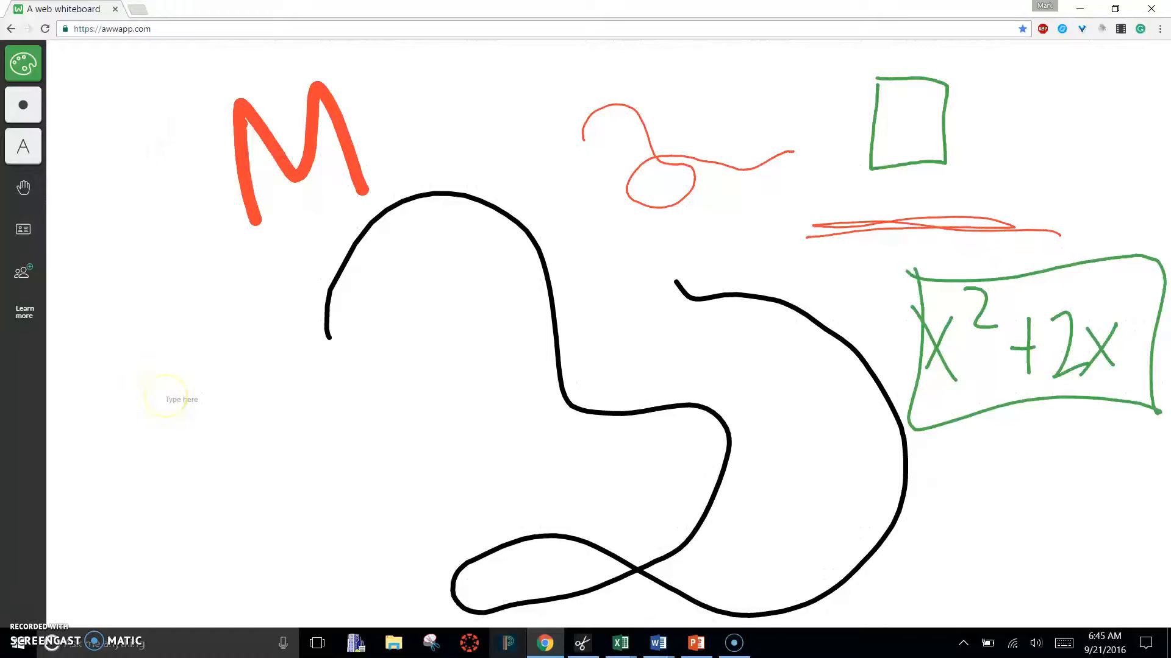
{"action": "type", "text": "Mark Rose"}
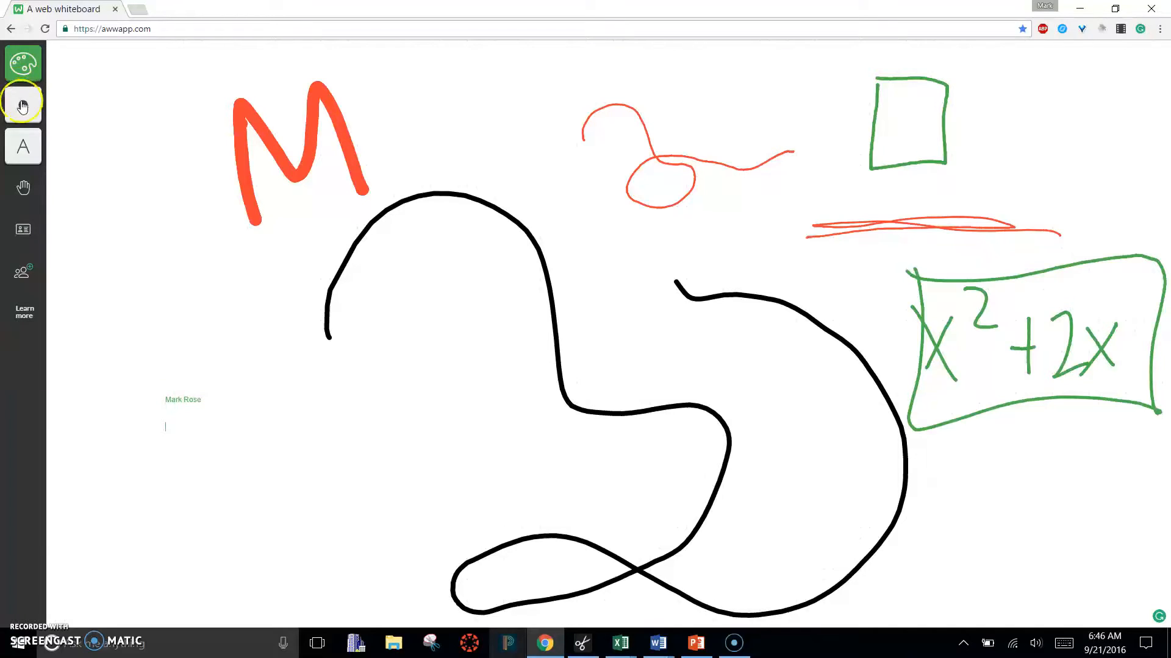
{"action": "left_click", "coordinate": [23, 105]}
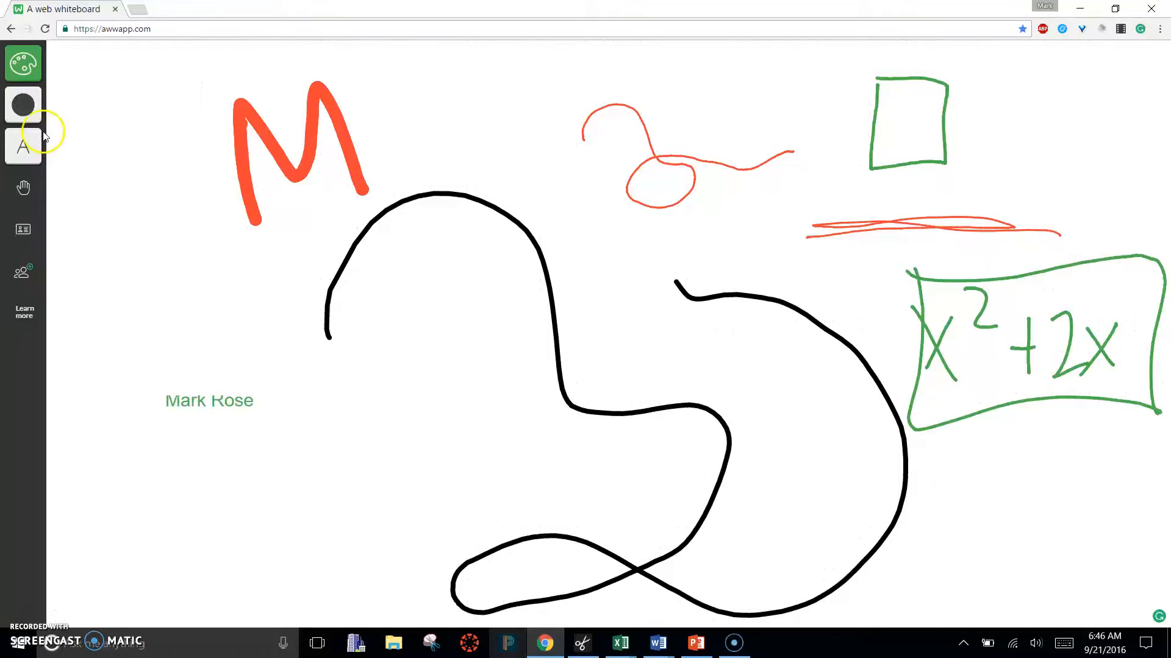
{"action": "left_click", "coordinate": [22, 146]}
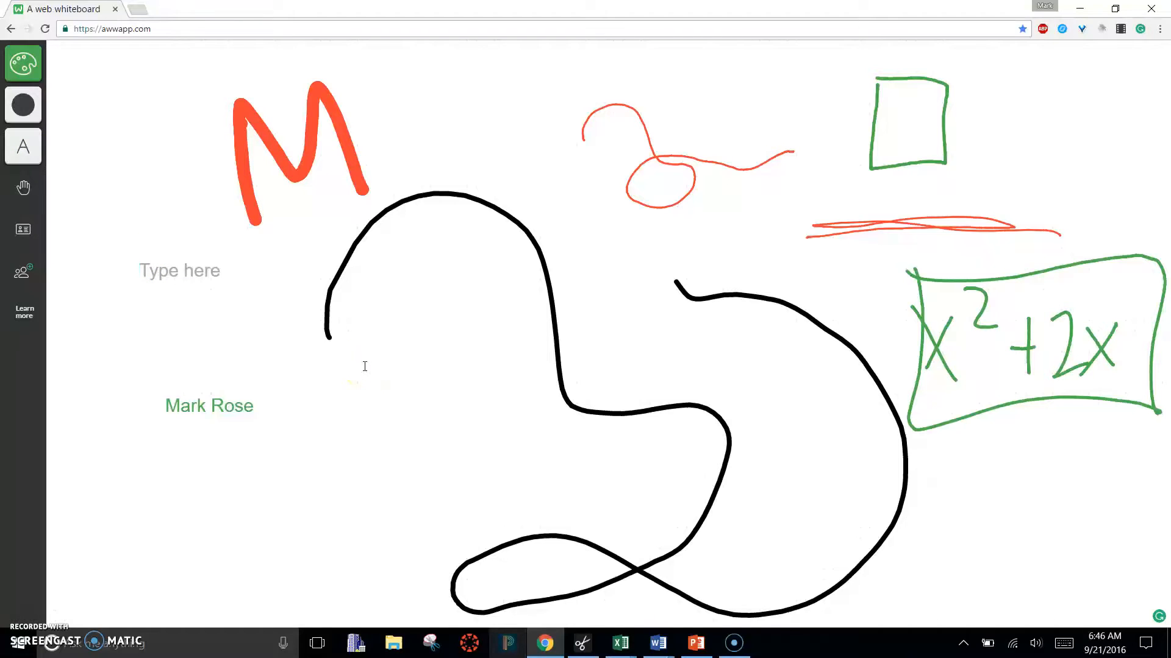
{"action": "left_click", "coordinate": [23, 145]}
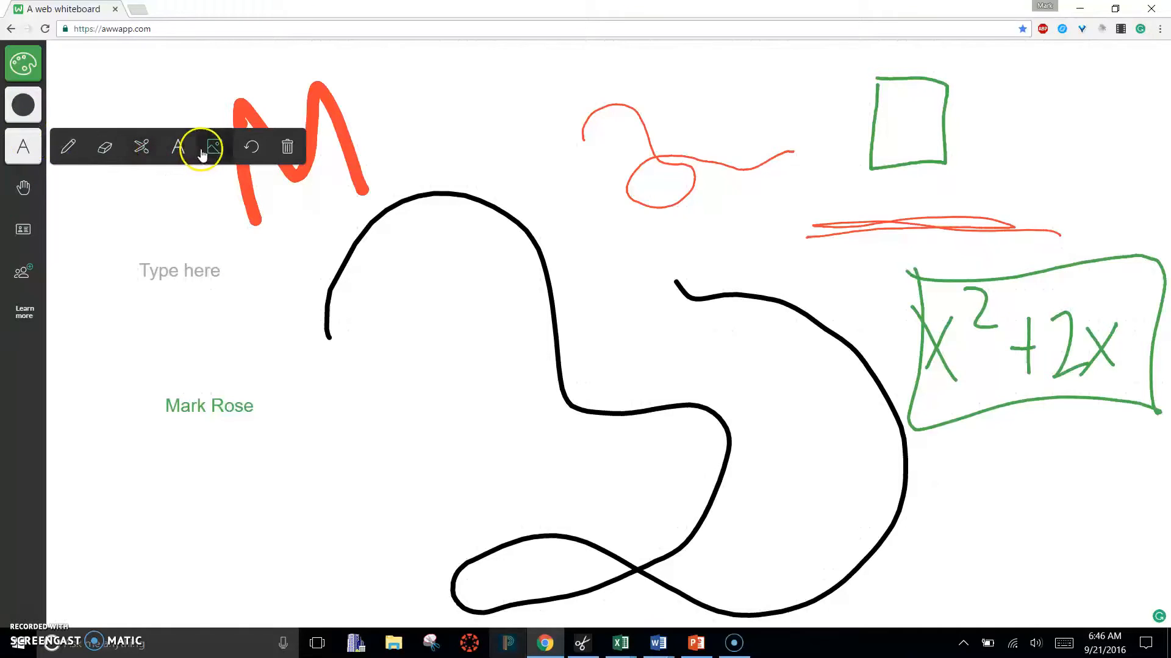
Step: Upload the '3x² − 2x if x = −2' equation image onto the top of the board
{"action": "left_click", "coordinate": [211, 147]}
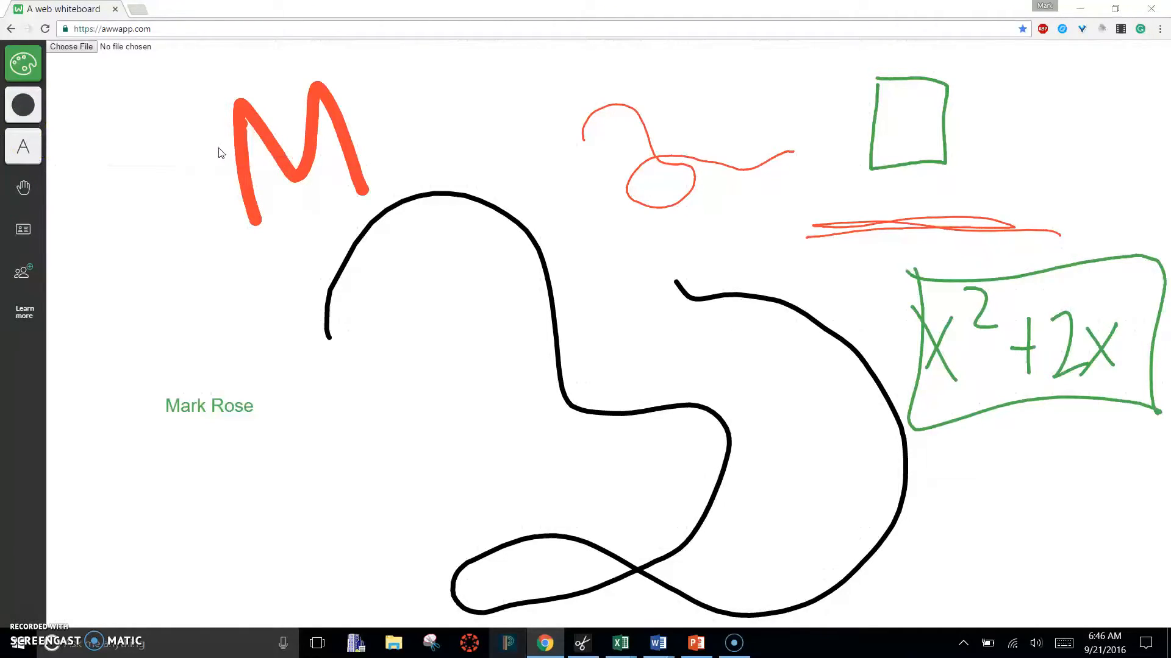
{"action": "left_click", "coordinate": [71, 47]}
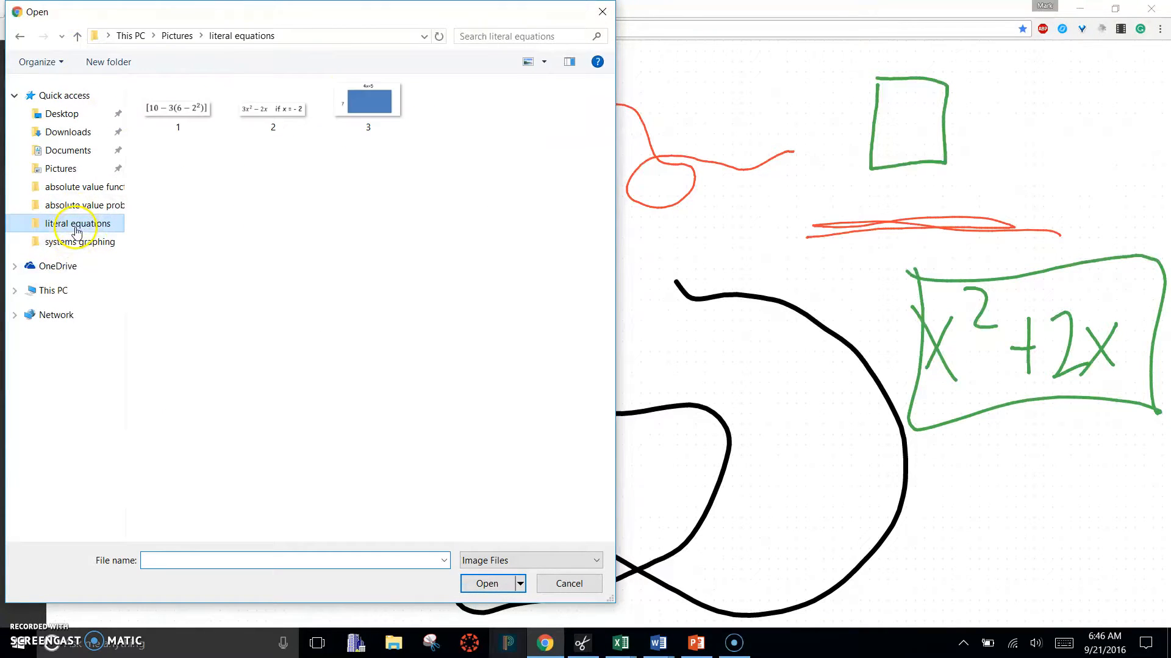
{"action": "left_click", "coordinate": [568, 583]}
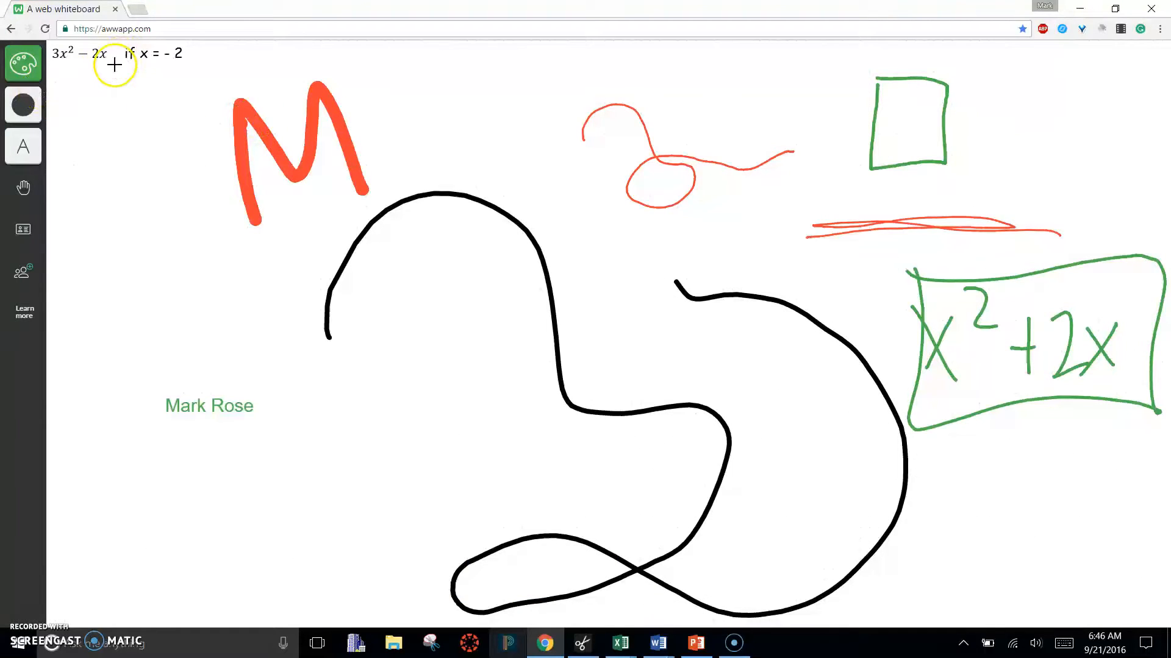
{"action": "mouse_move", "coordinate": [173, 246]}
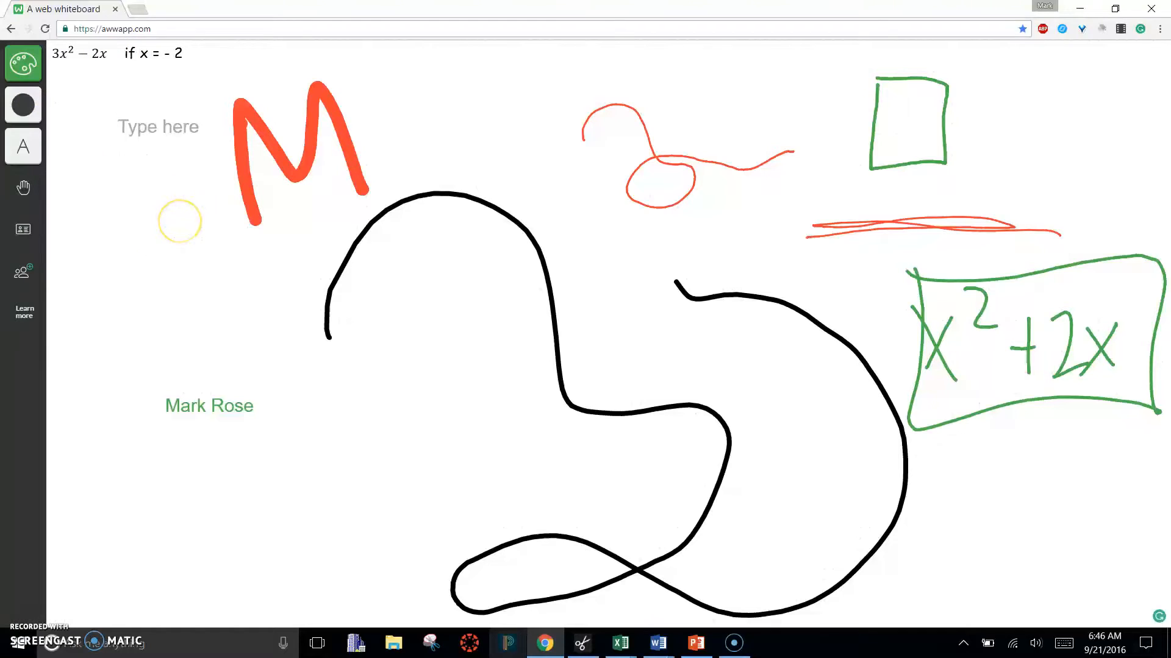
{"action": "left_click", "coordinate": [22, 146]}
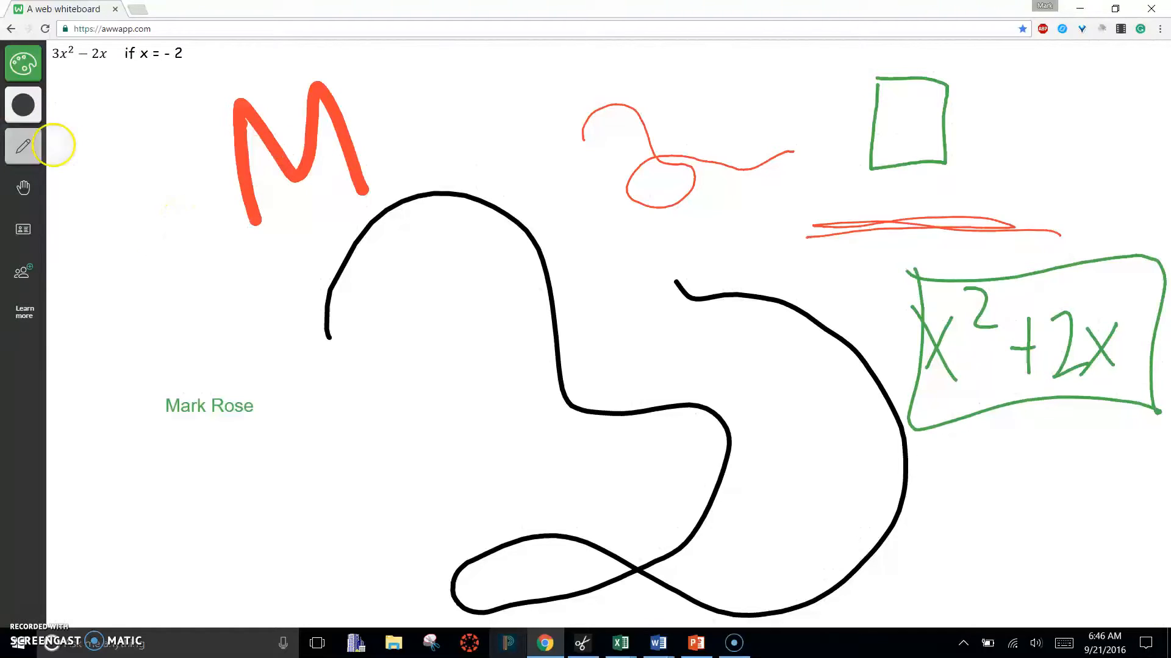
Step: Thin the pen stroke and draw a green upward arrow left of the orange M
{"action": "left_click", "coordinate": [22, 104]}
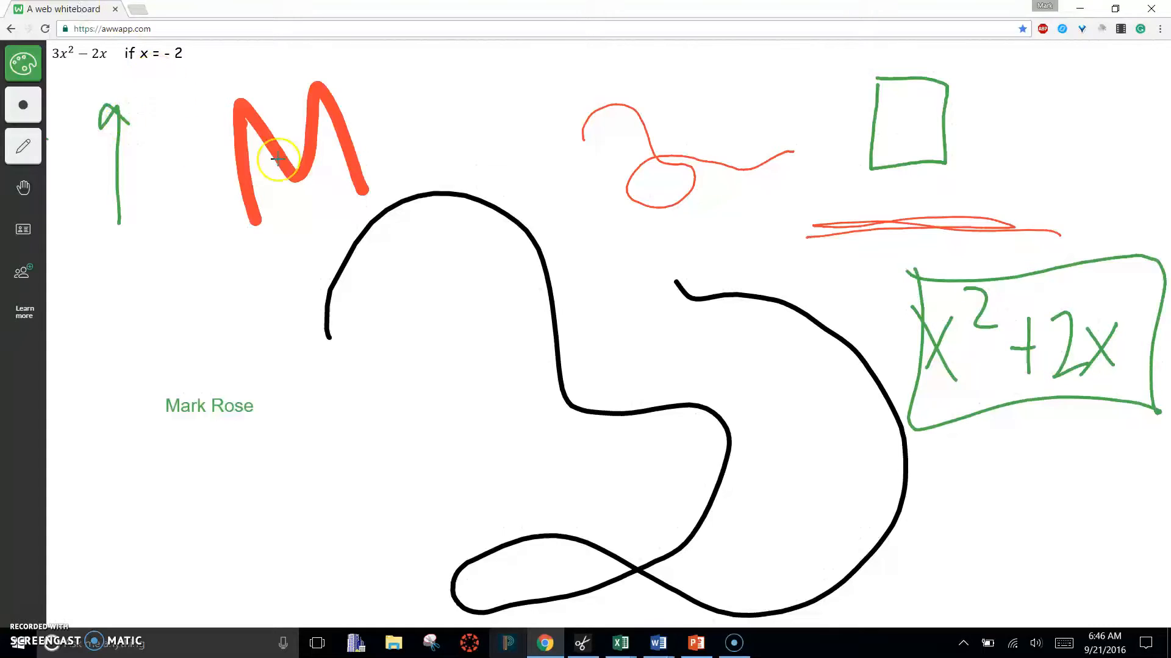
{"action": "mouse_move", "coordinate": [48, 607]}
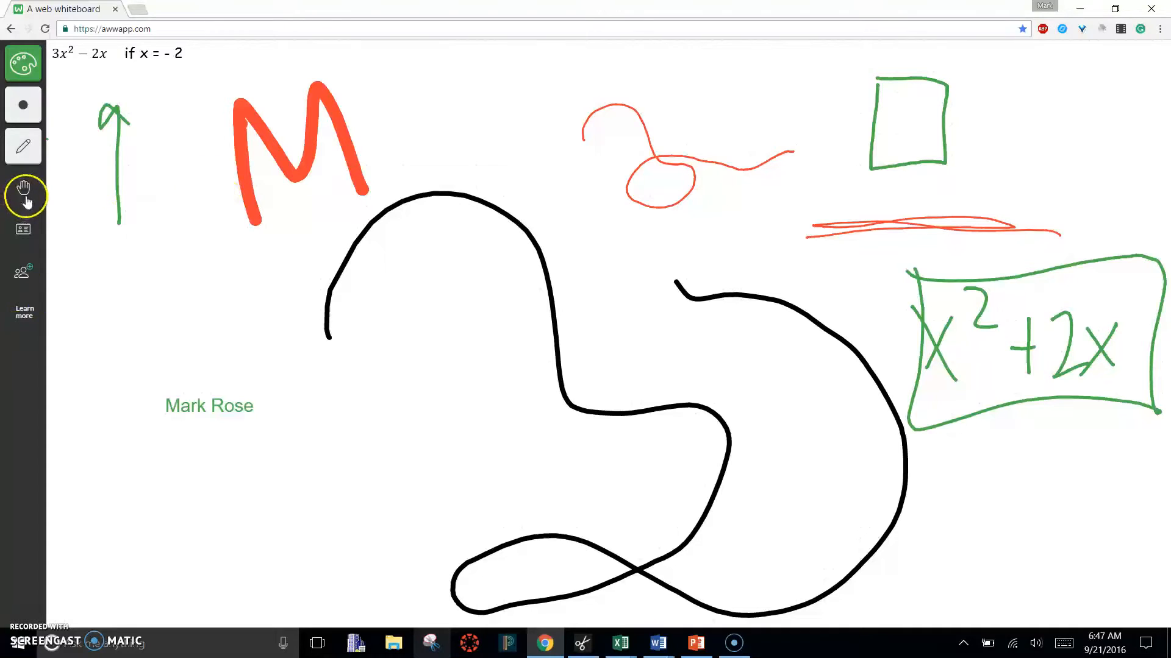
Step: Drag the board around and back into place, then show the pen colour swatches
{"action": "left_click", "coordinate": [24, 196]}
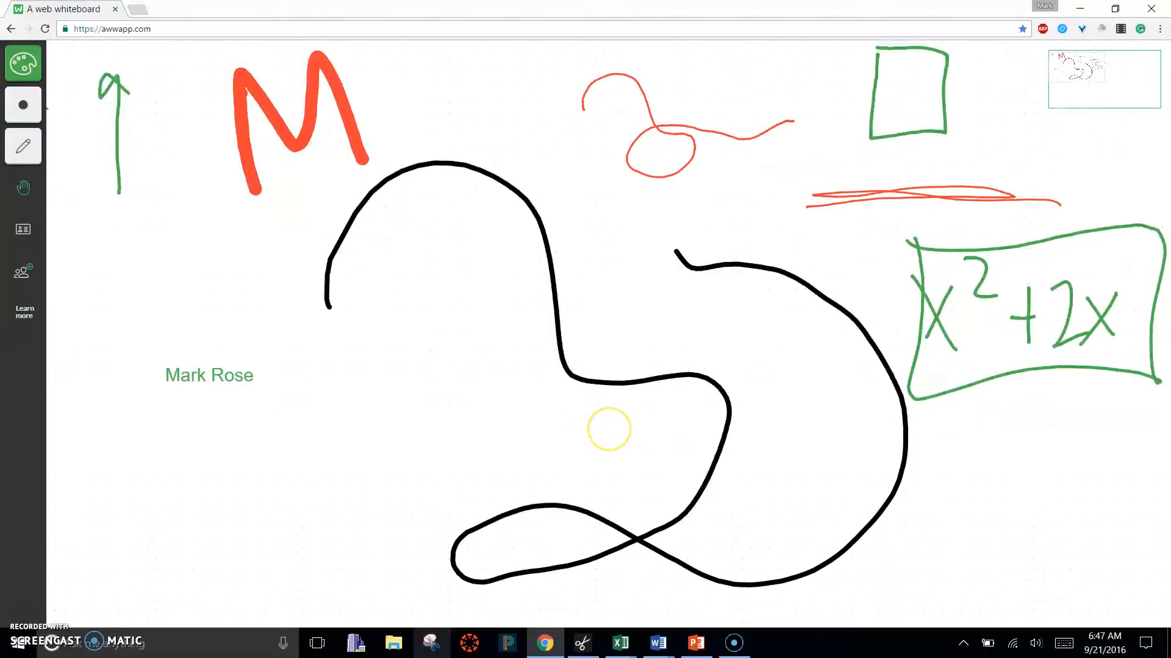
{"action": "left_click", "coordinate": [22, 186]}
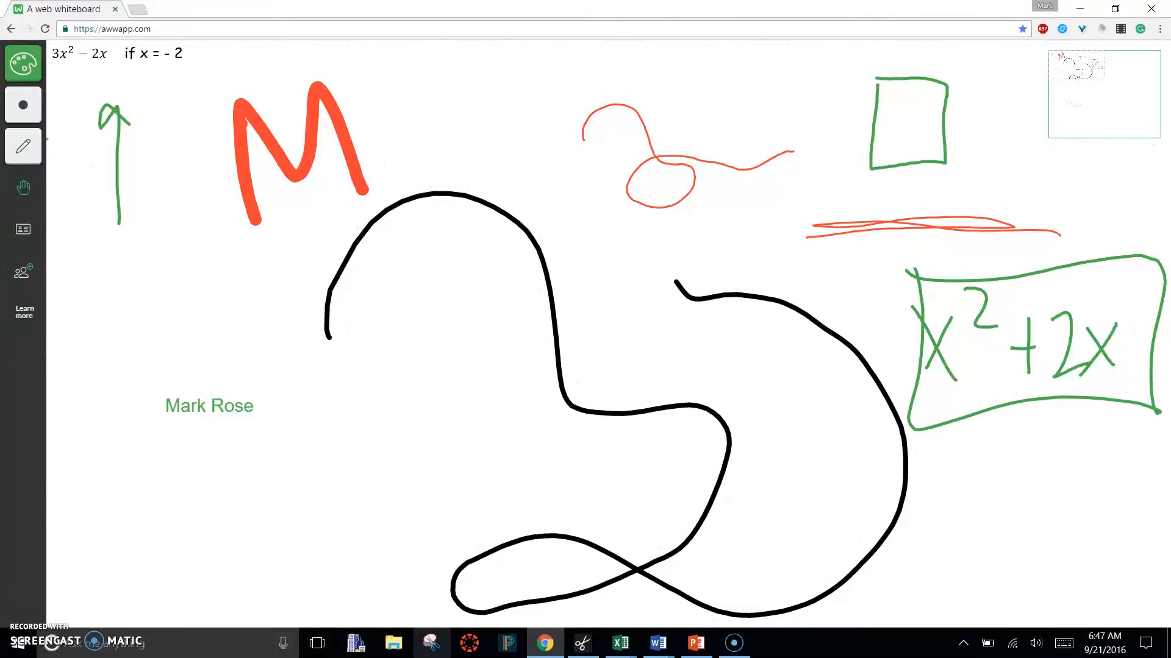
{"action": "mouse_move", "coordinate": [136, 295]}
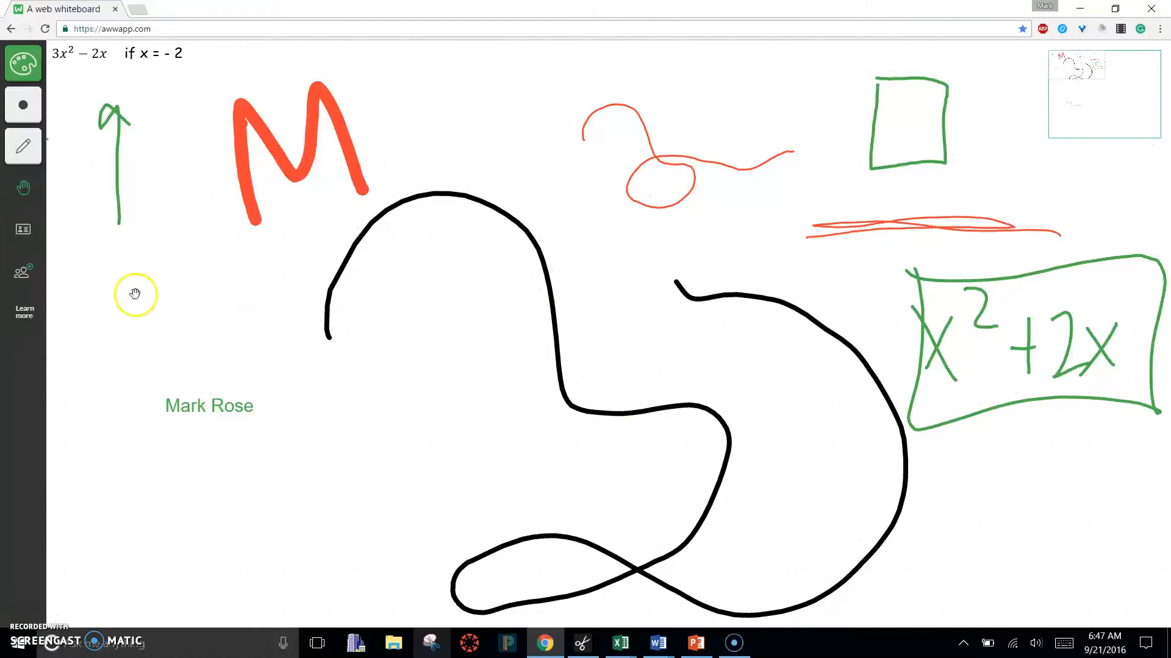
{"action": "left_click", "coordinate": [23, 63]}
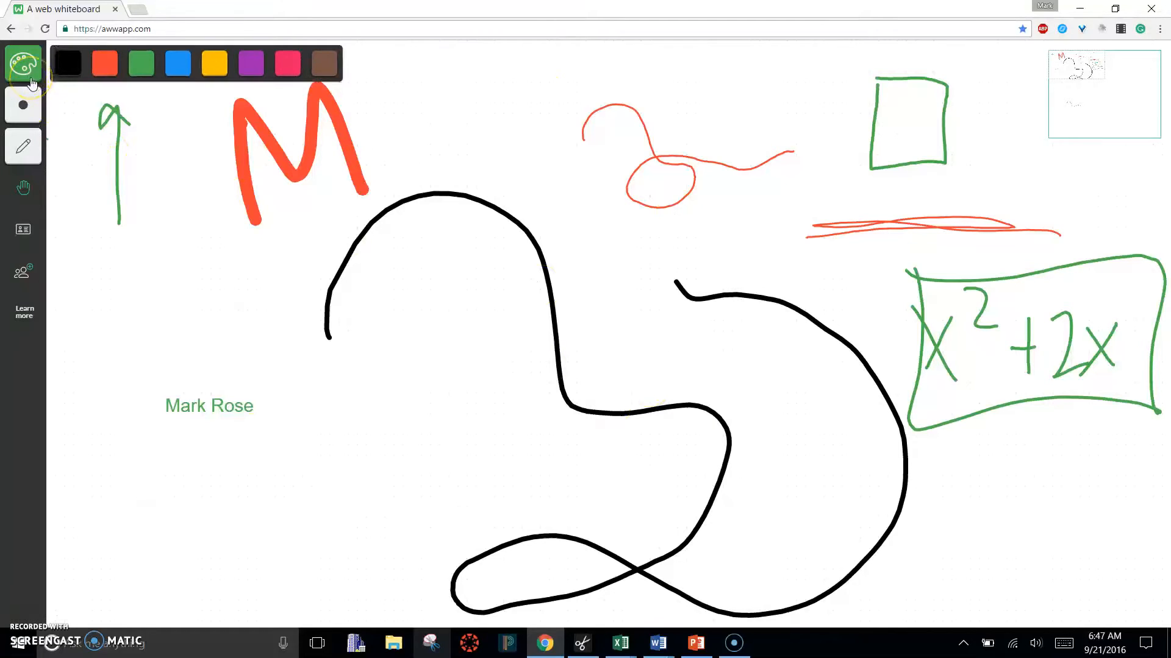
{"action": "mouse_move", "coordinate": [17, 568]}
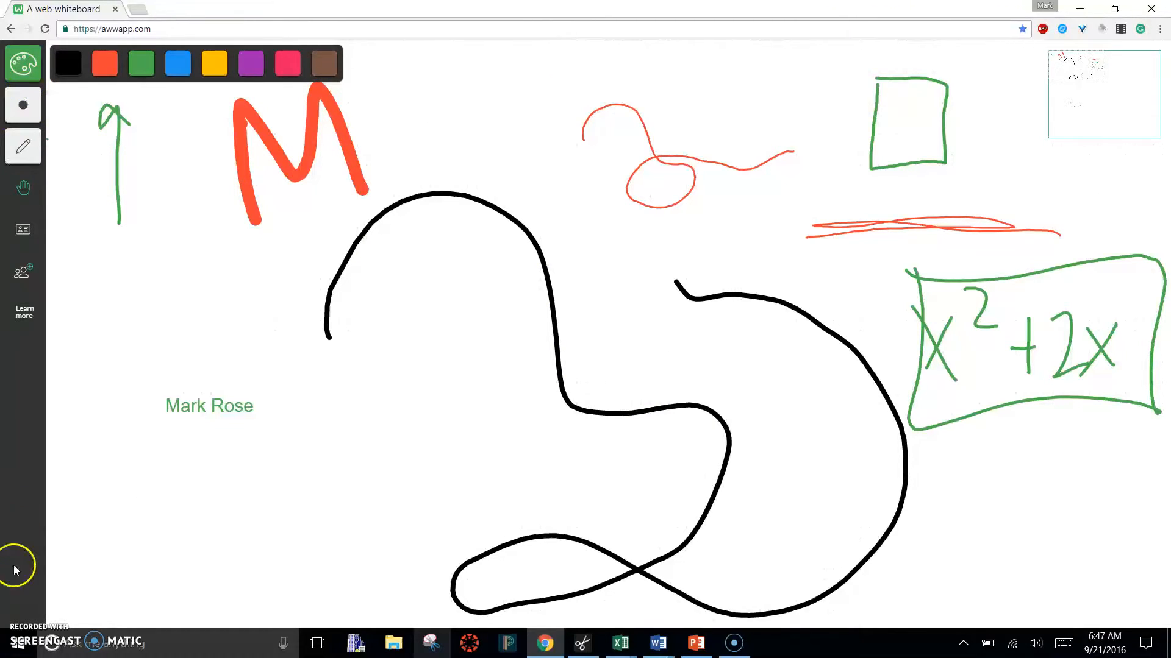
{"action": "mouse_move", "coordinate": [306, 392]}
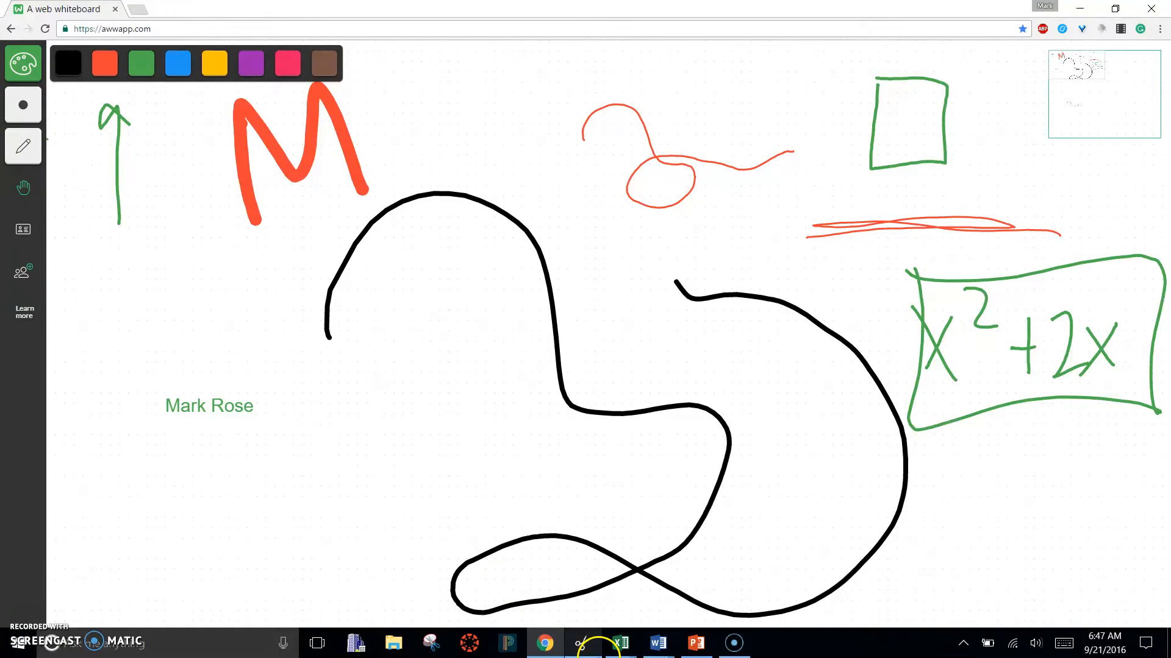
Step: View the earlier inequality snip in Snip Editor, close it, and collapse the capture bar
{"action": "left_click", "coordinate": [579, 642]}
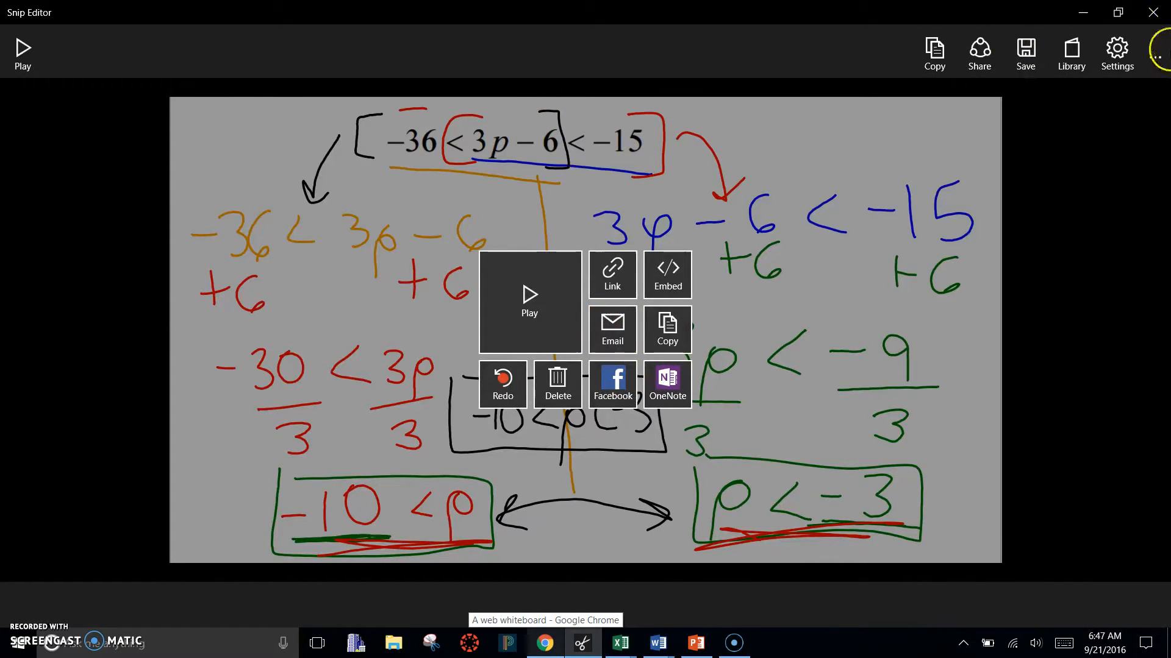
{"action": "left_click", "coordinate": [543, 642]}
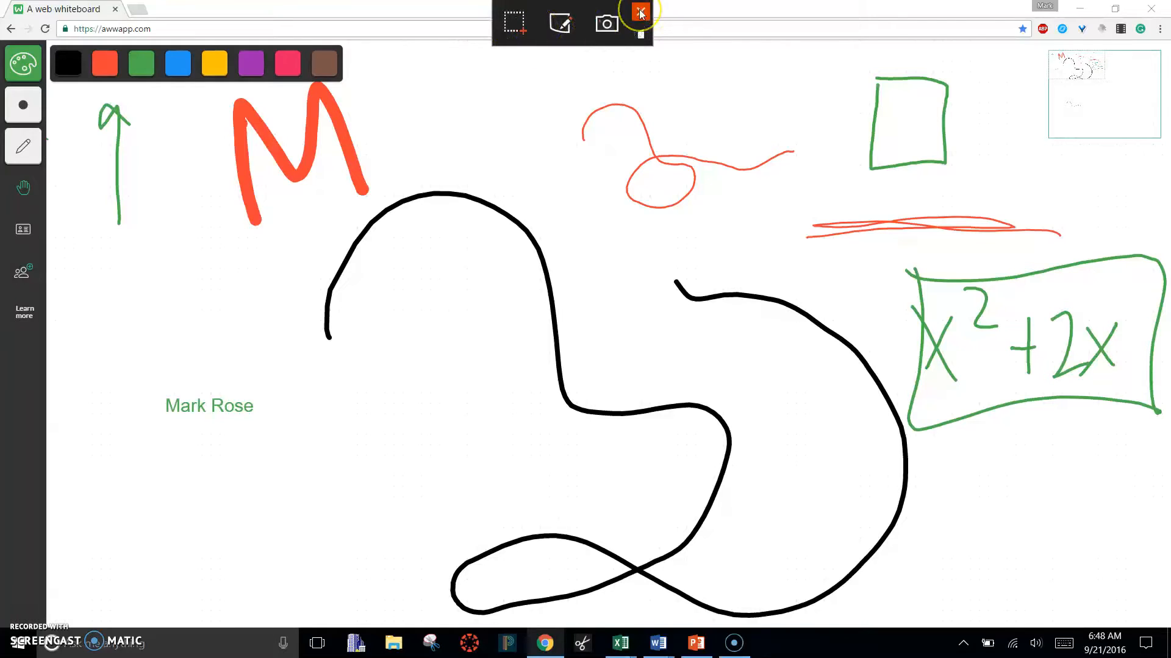
{"action": "left_click", "coordinate": [639, 14]}
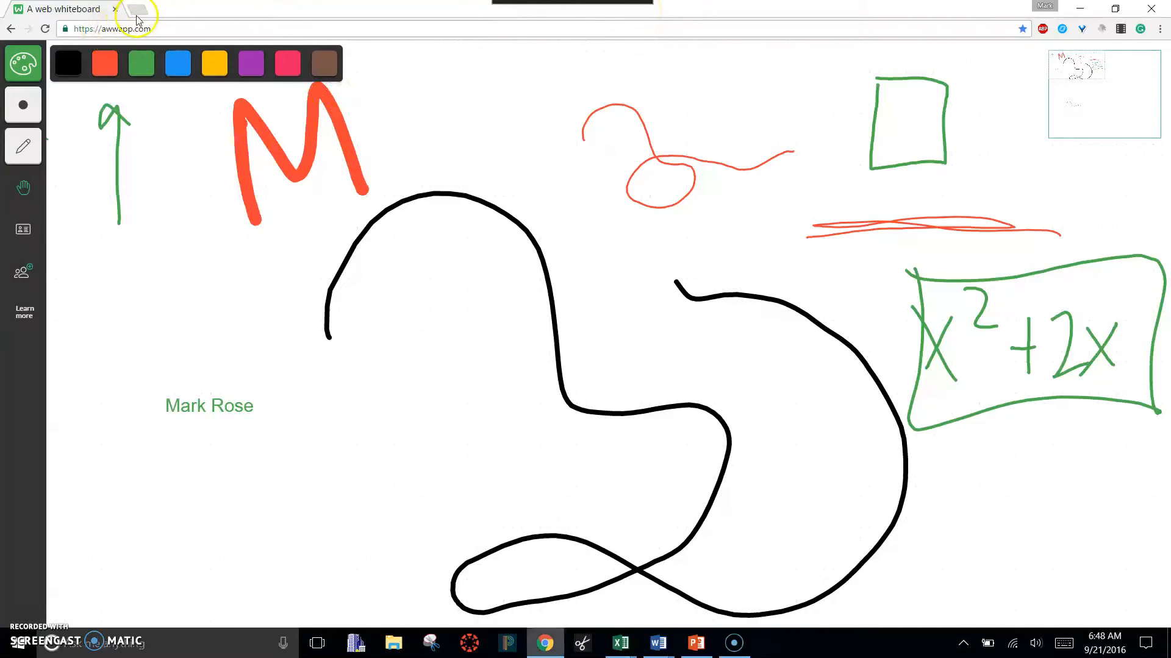
Step: Google 'snip office mix', download the Snip installer from its page, and return to the whiteboard
{"action": "left_click", "coordinate": [136, 9]}
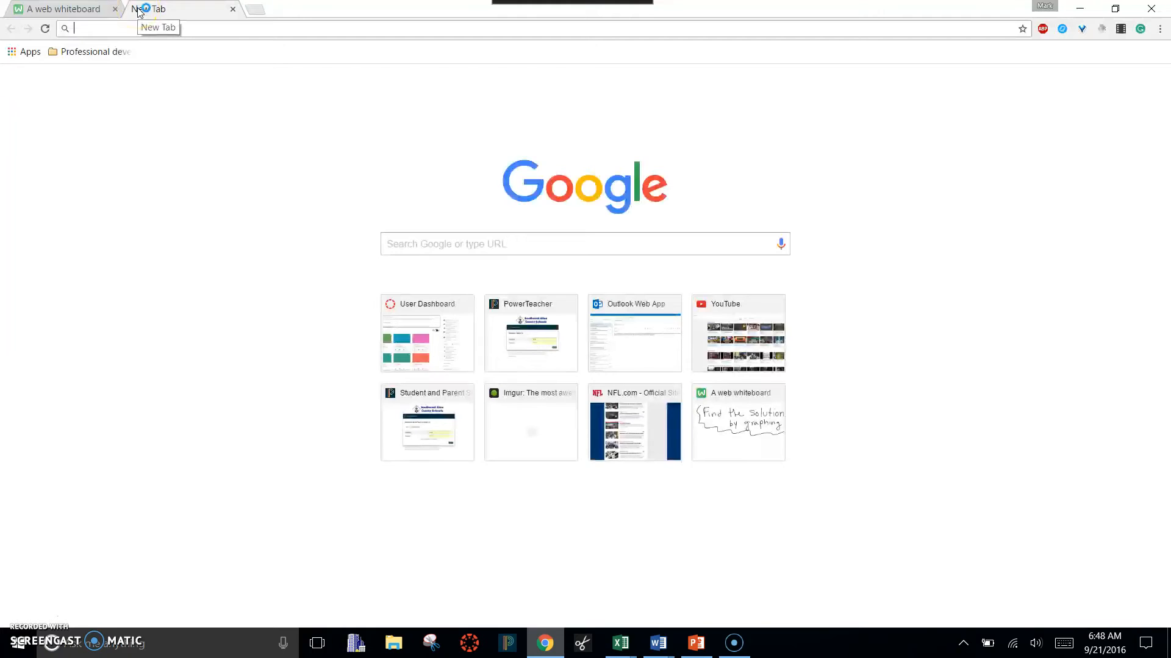
{"action": "left_click", "coordinate": [407, 243]}
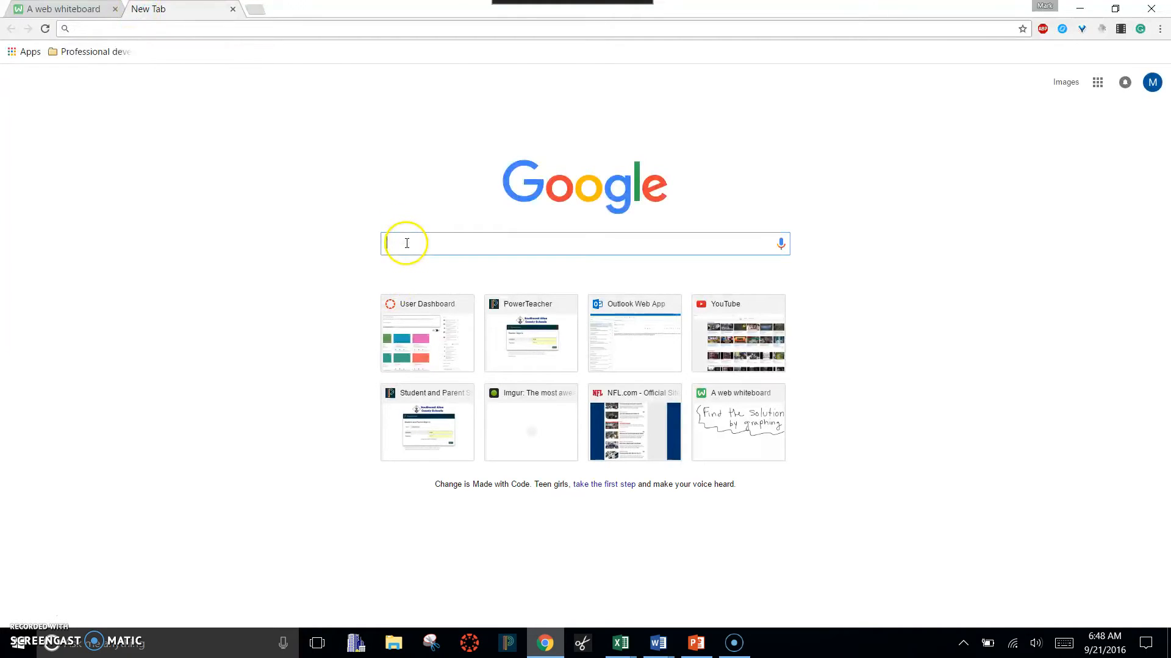
{"action": "type", "text": "snip office mix"}
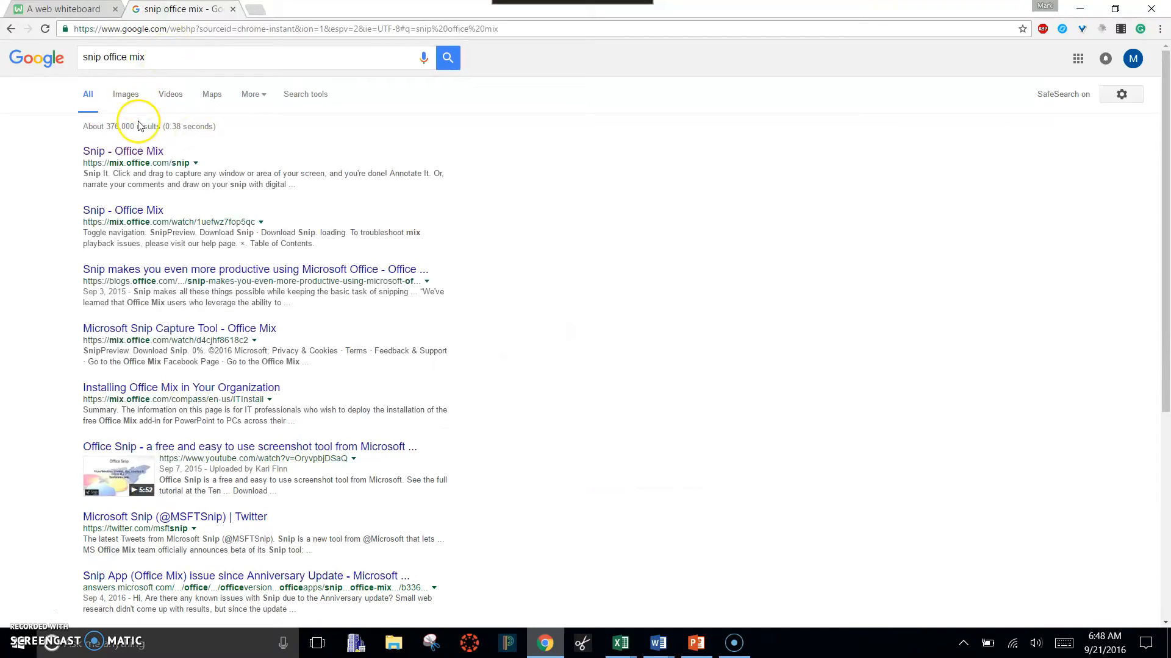
{"action": "mouse_move", "coordinate": [123, 151]}
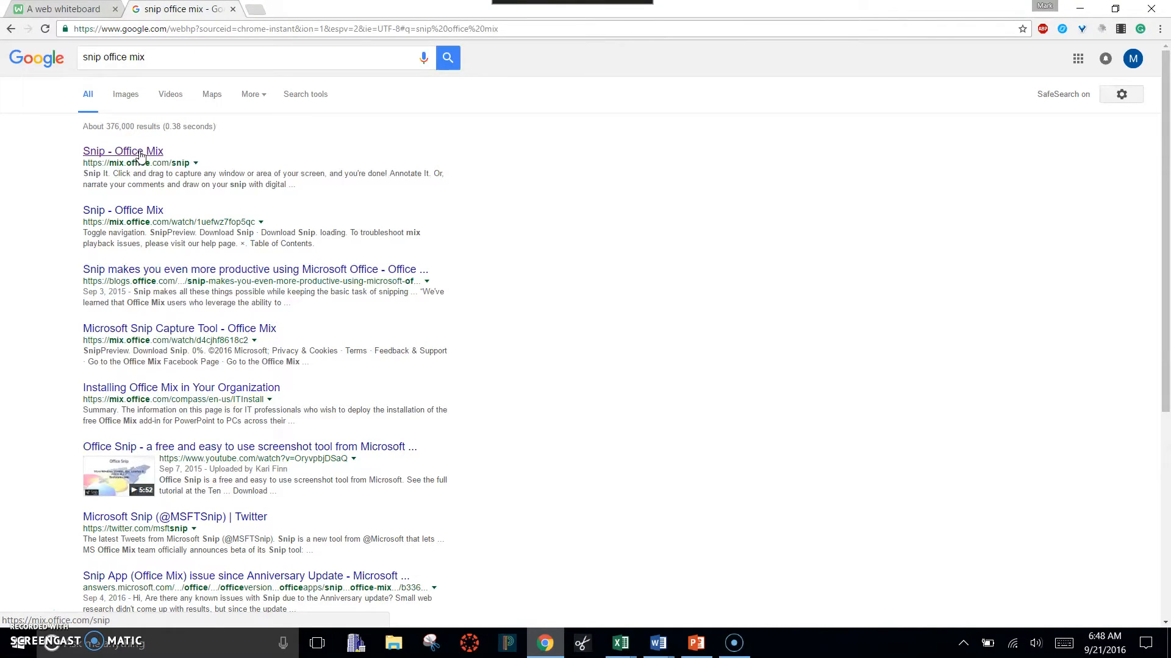
{"action": "left_click", "coordinate": [123, 150]}
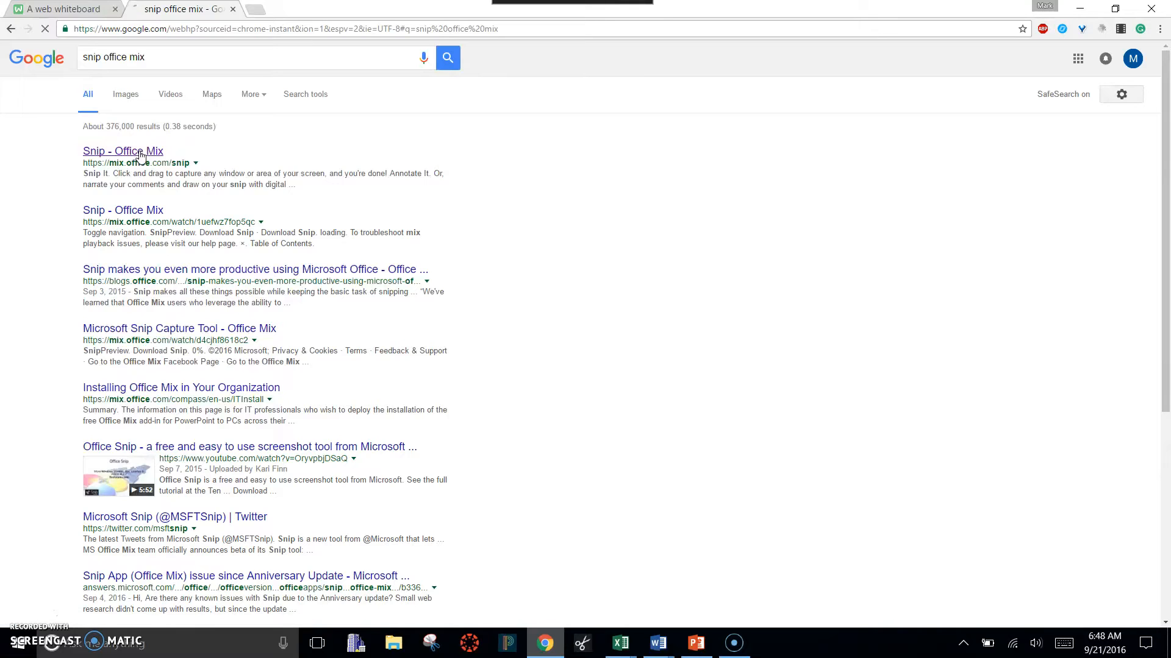
{"action": "left_click", "coordinate": [123, 151]}
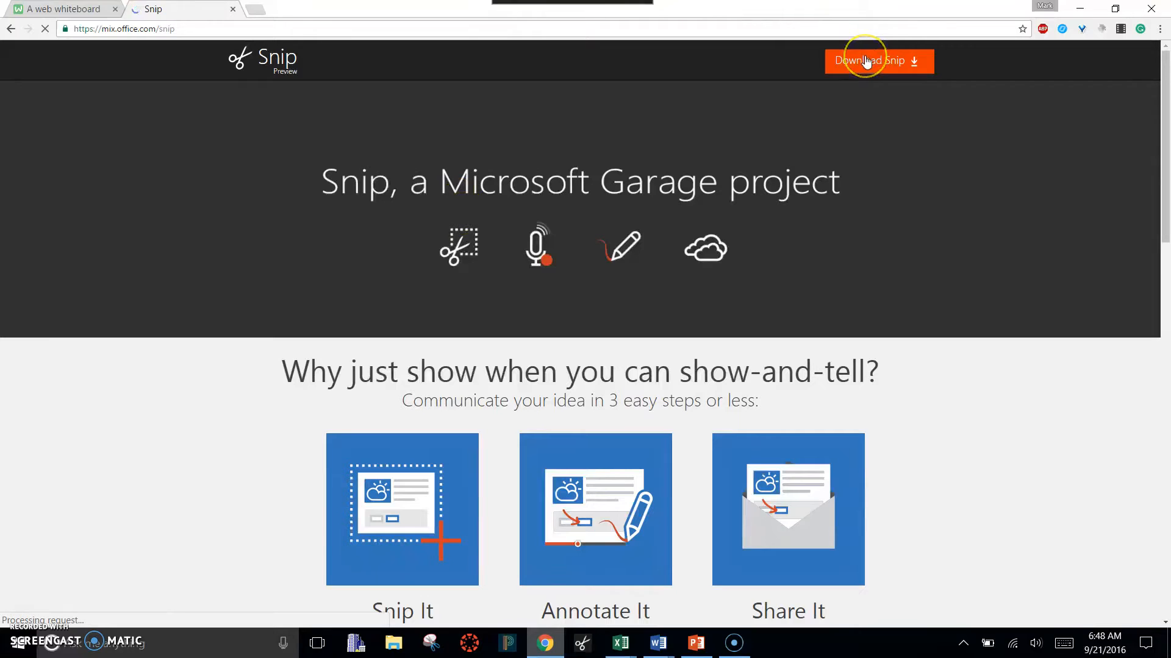
{"action": "left_click", "coordinate": [877, 61]}
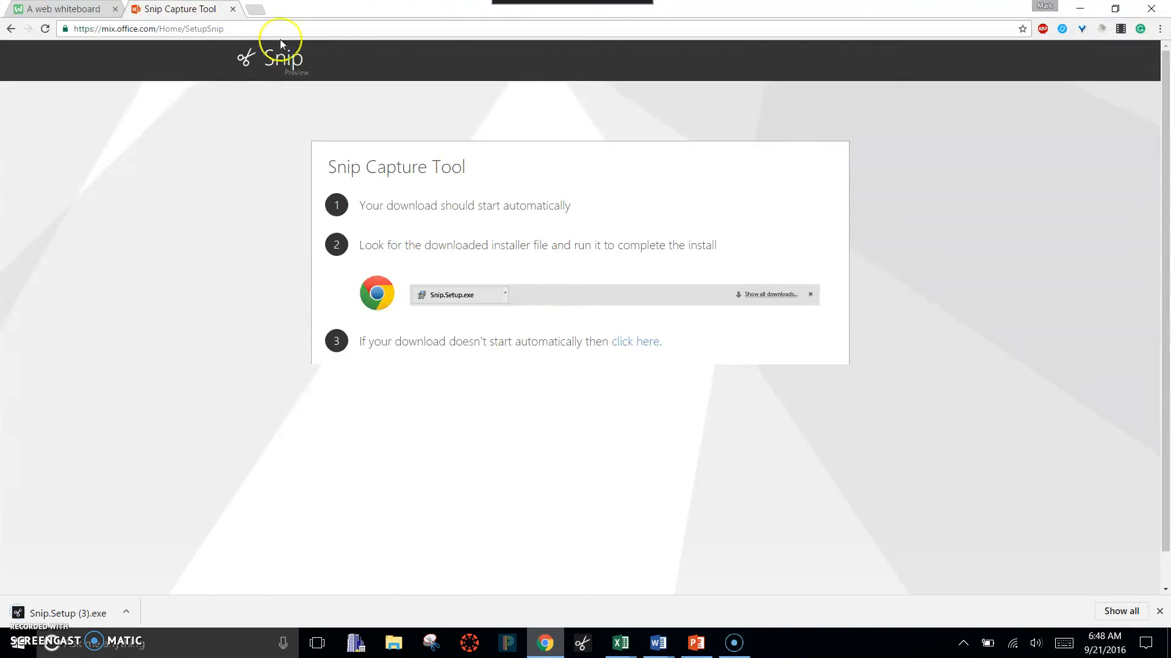
{"action": "left_click", "coordinate": [63, 9]}
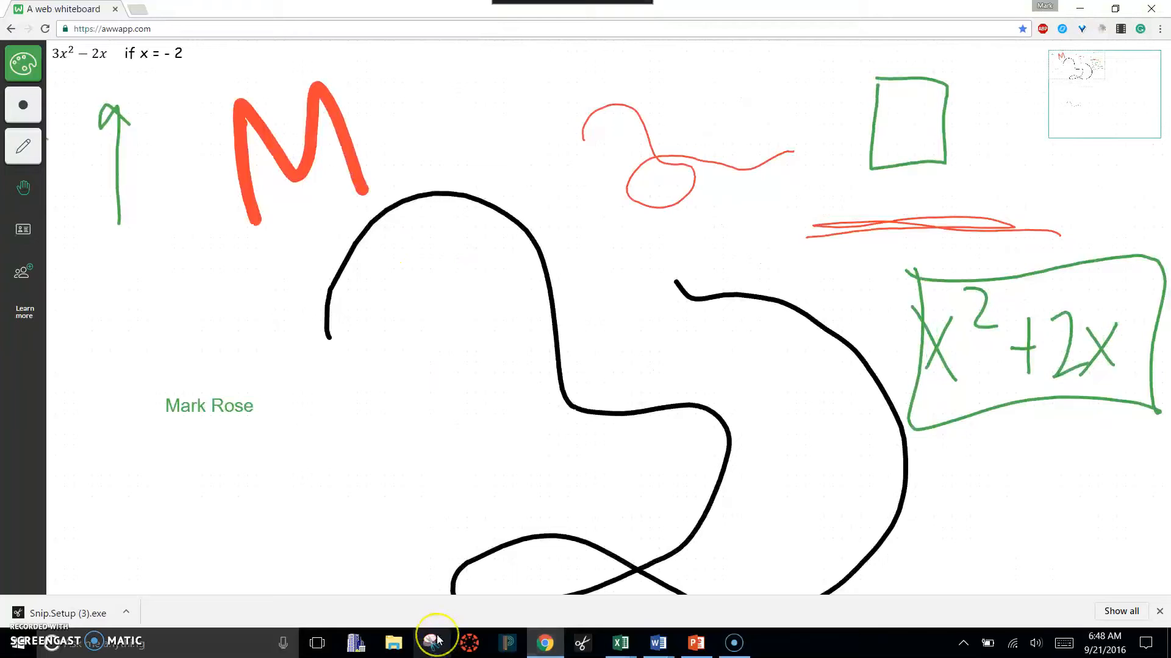
{"action": "mouse_move", "coordinate": [509, 256]}
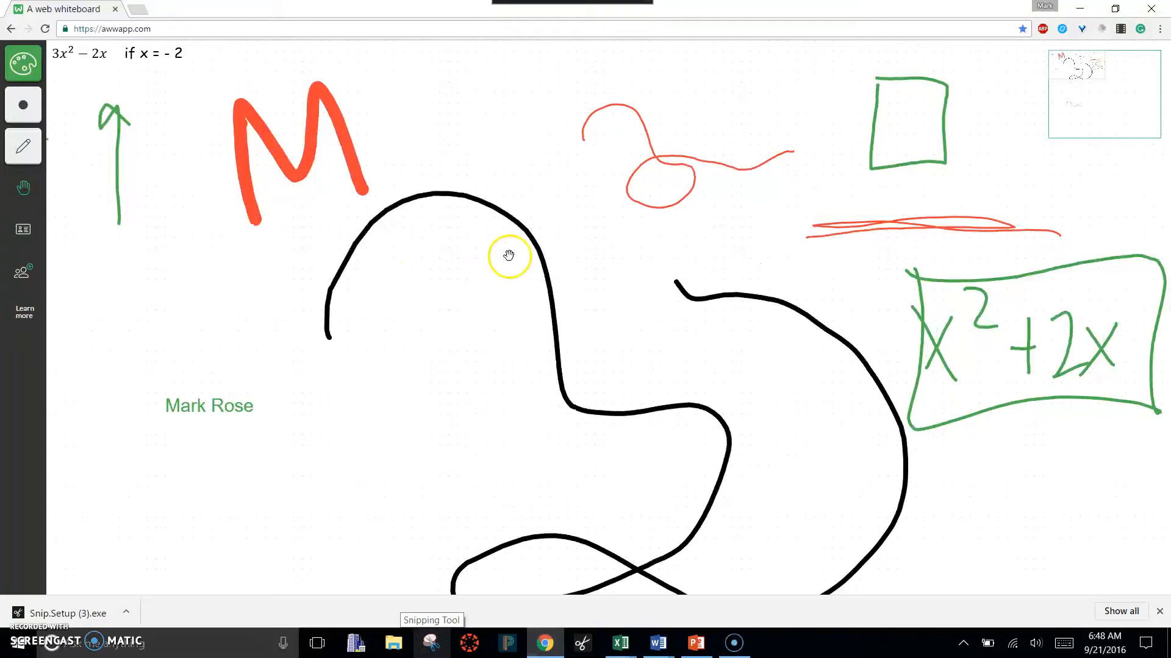
{"action": "mouse_move", "coordinate": [556, 7]}
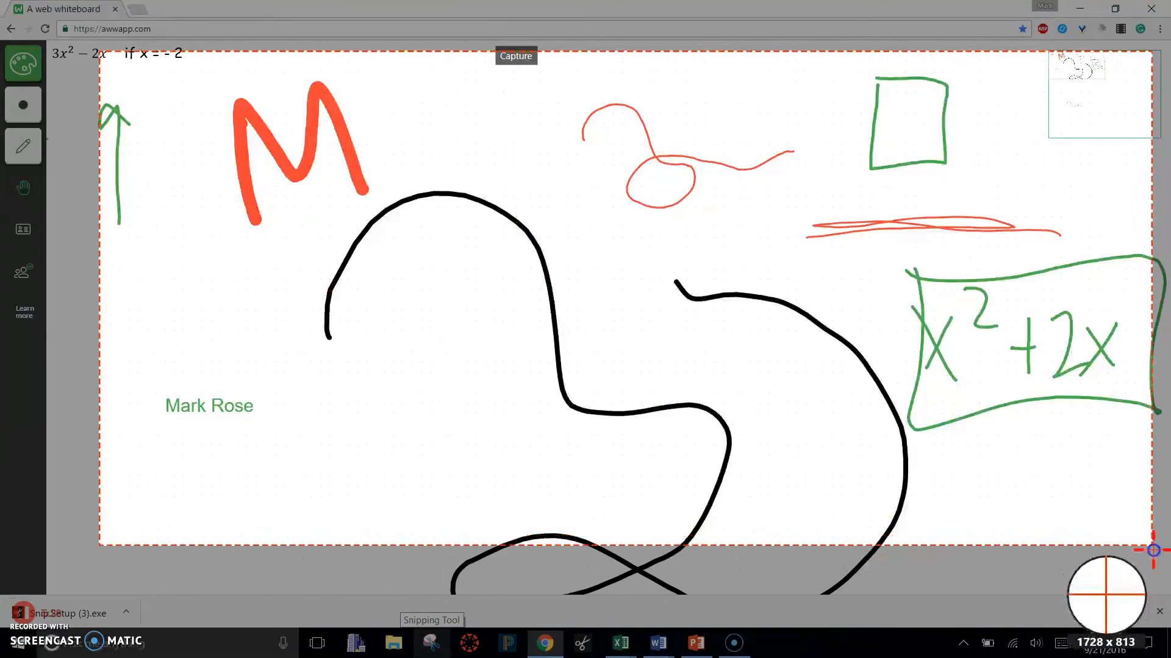
Step: Finish the region capture over the whiteboard drawing so it opens in Snip Editor
{"action": "left_click", "coordinate": [515, 56]}
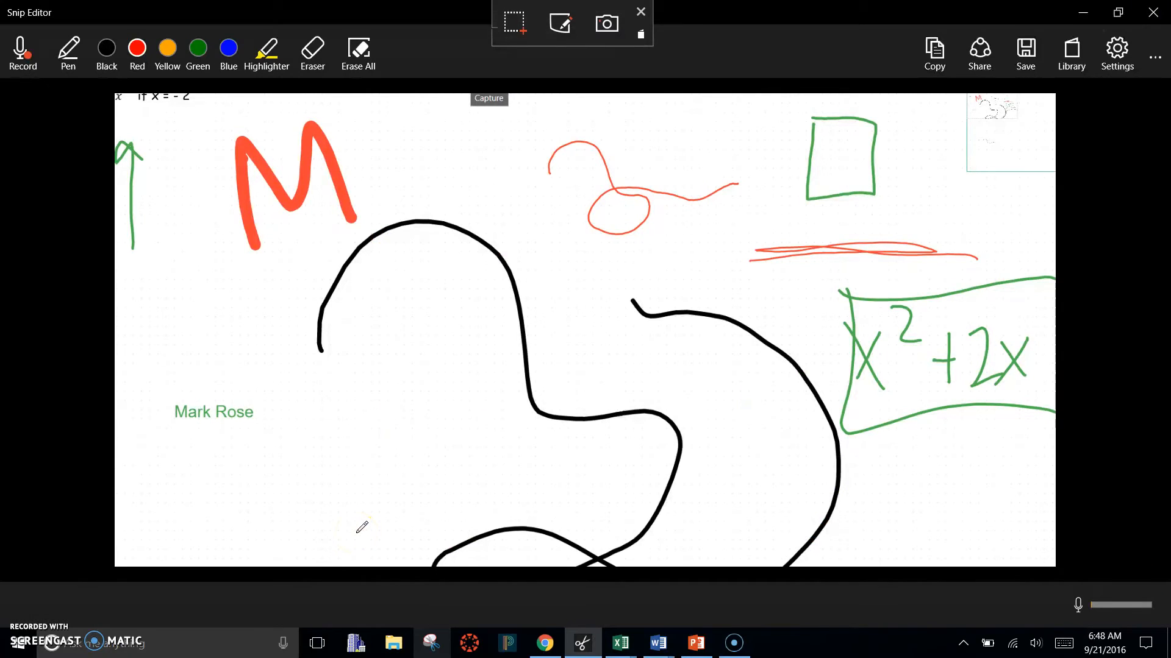
{"action": "mouse_move", "coordinate": [94, 297]}
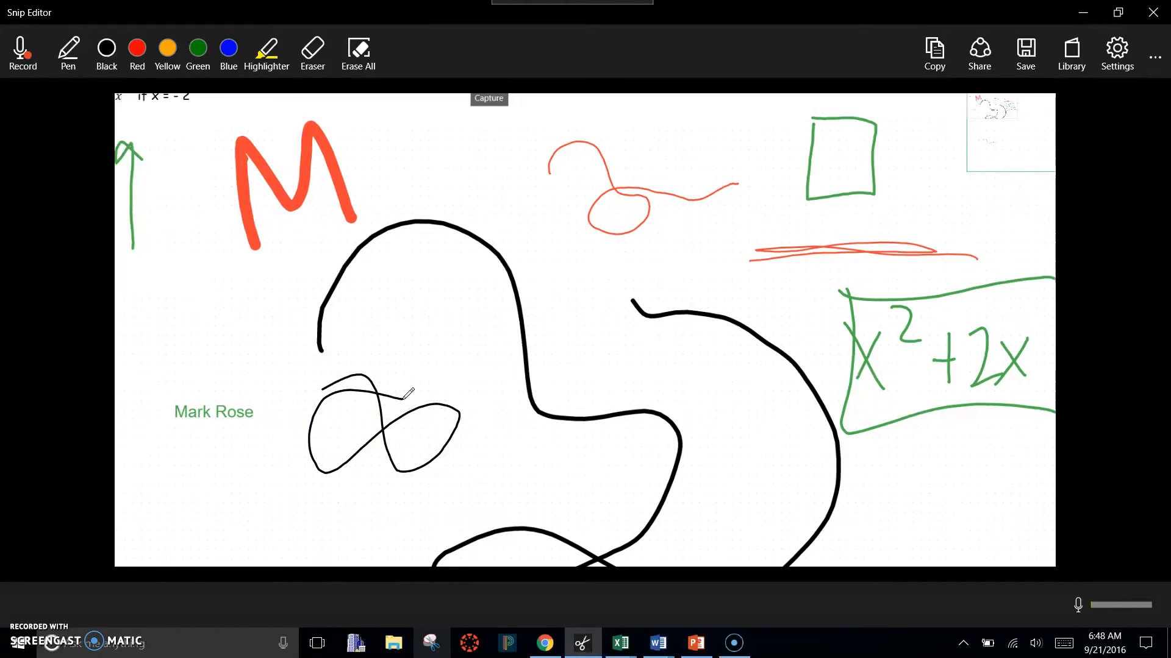
{"action": "left_click", "coordinate": [358, 48]}
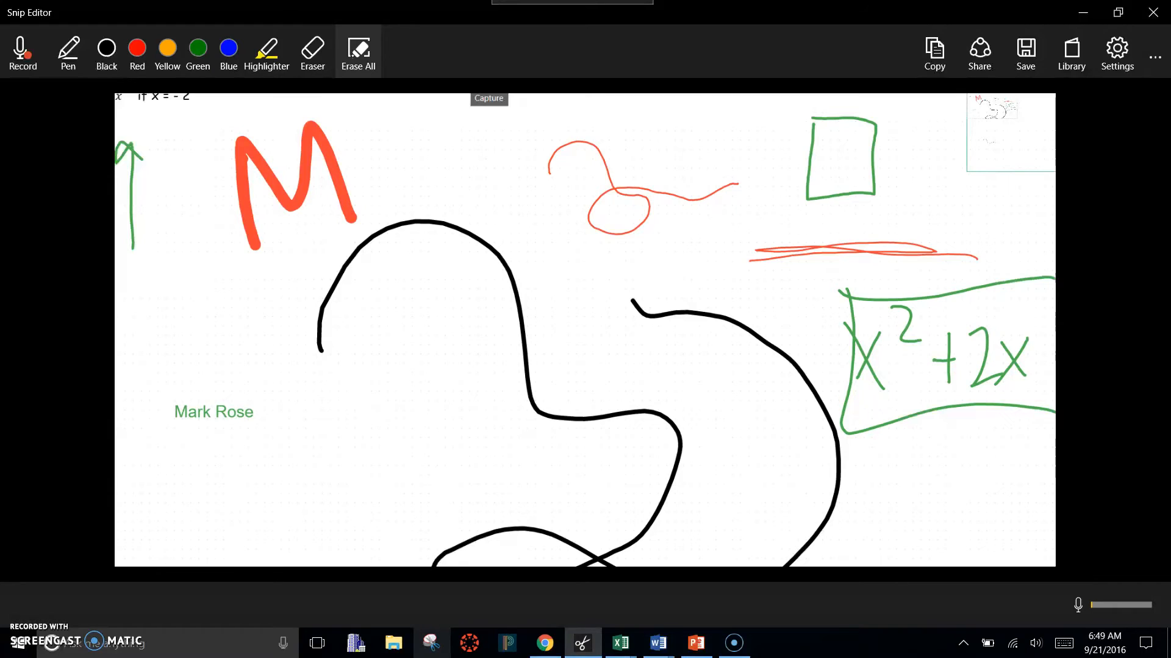
Step: Draw yellow wavy pen strokes on the snip, then switch back to Chrome
{"action": "left_click", "coordinate": [167, 53]}
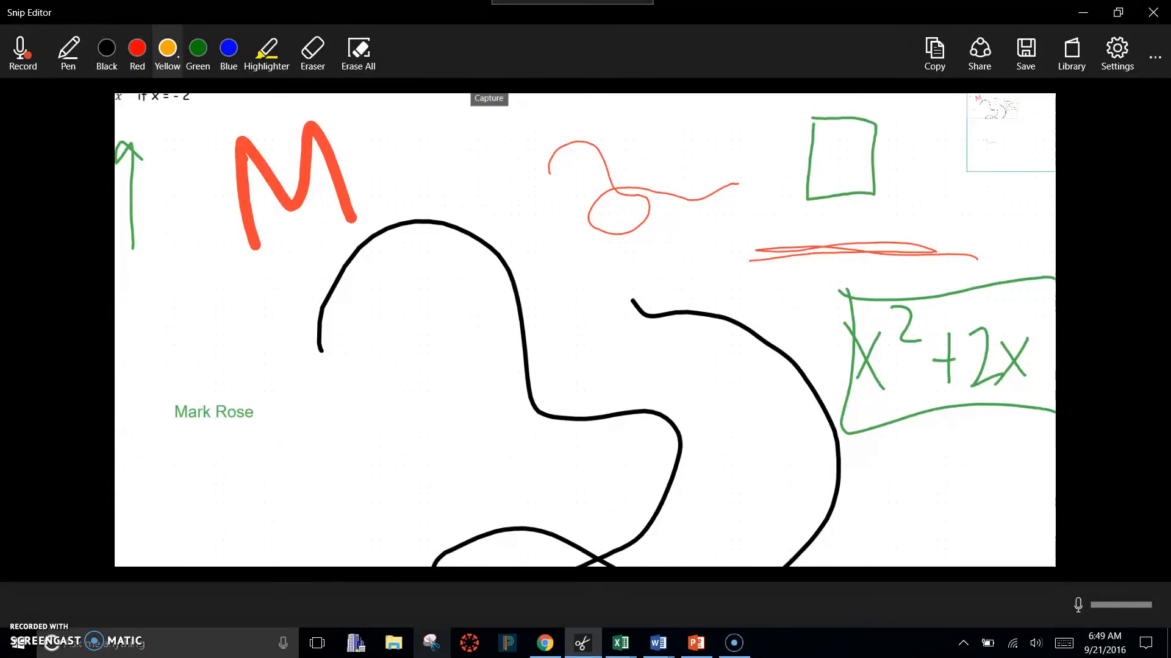
{"action": "left_click", "coordinate": [68, 53]}
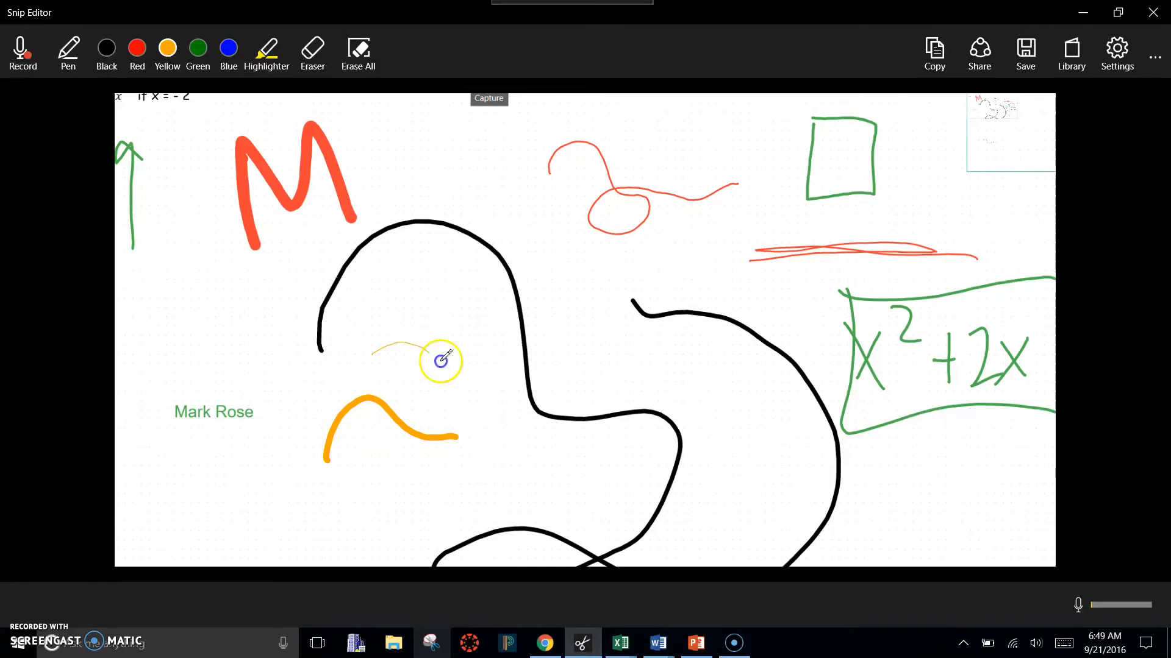
{"action": "left_click", "coordinate": [68, 53]}
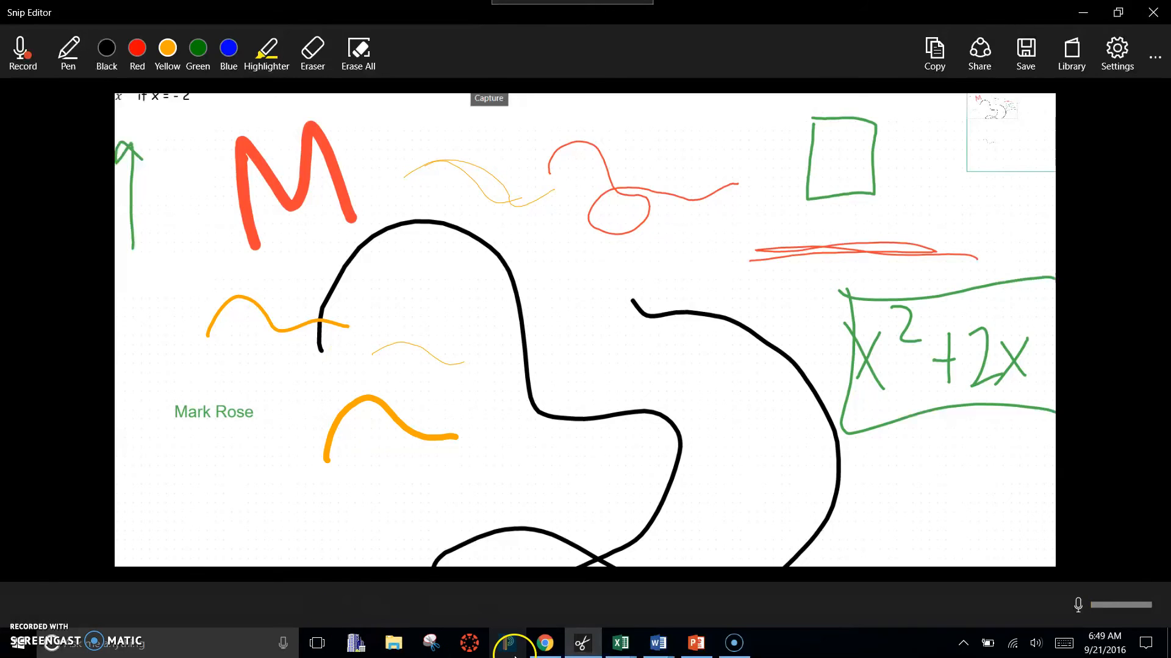
{"action": "left_click", "coordinate": [545, 643]}
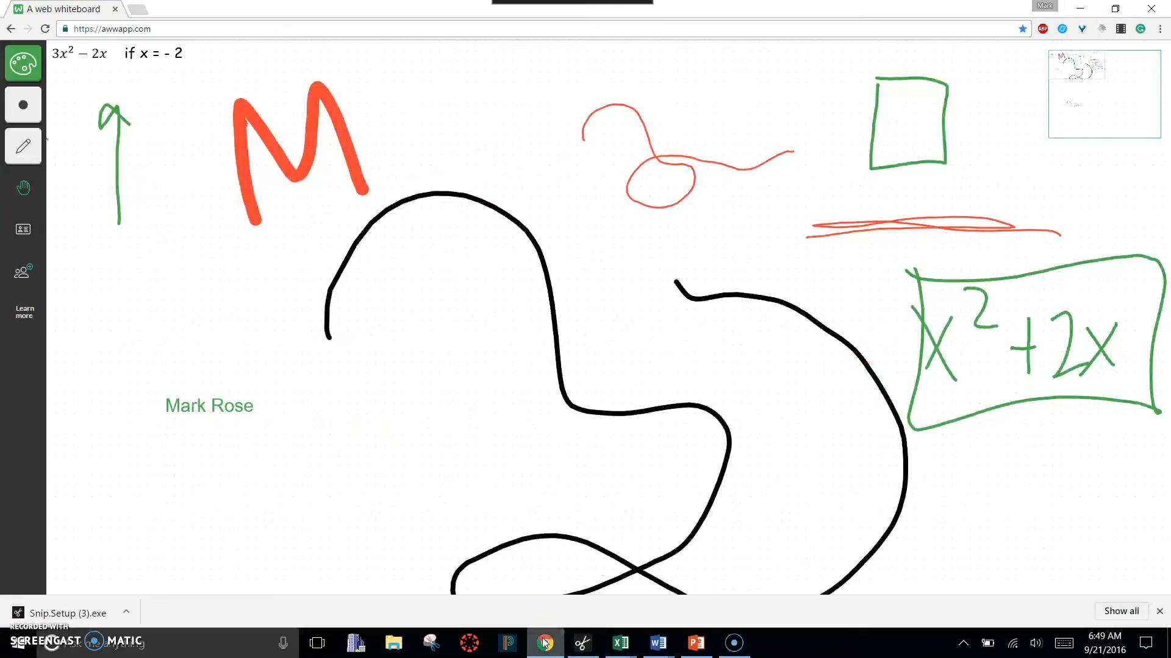
Step: Bring the Snip Editor window with the orange and yellow annotations back to the front
{"action": "left_click", "coordinate": [581, 642]}
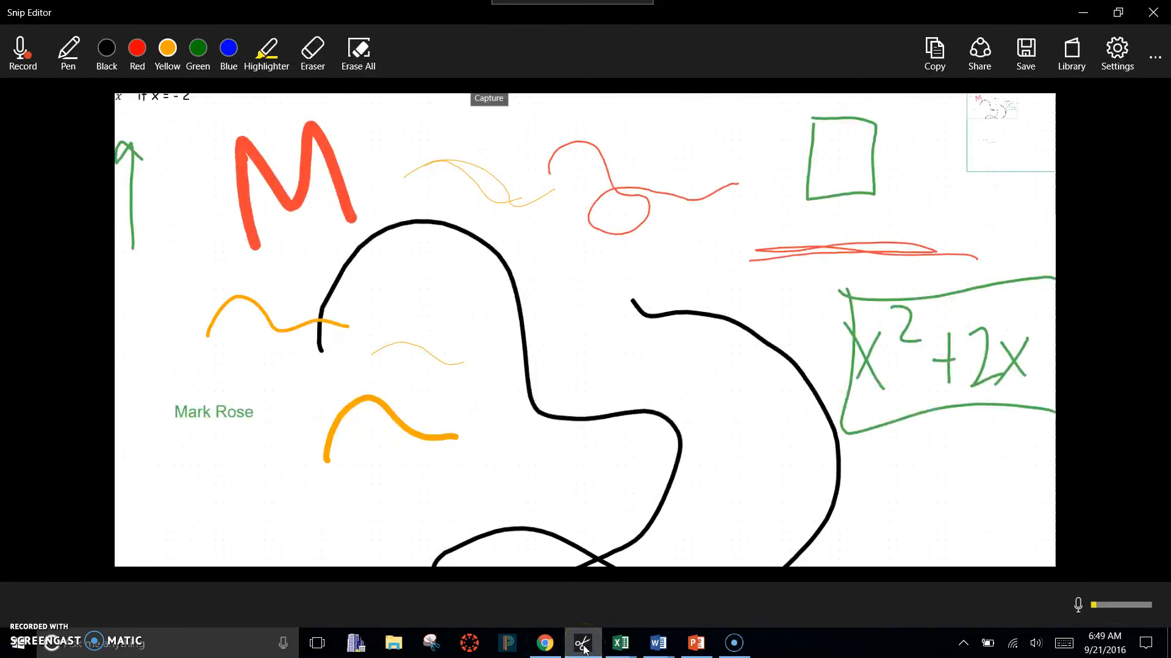
{"action": "mouse_move", "coordinate": [544, 643]}
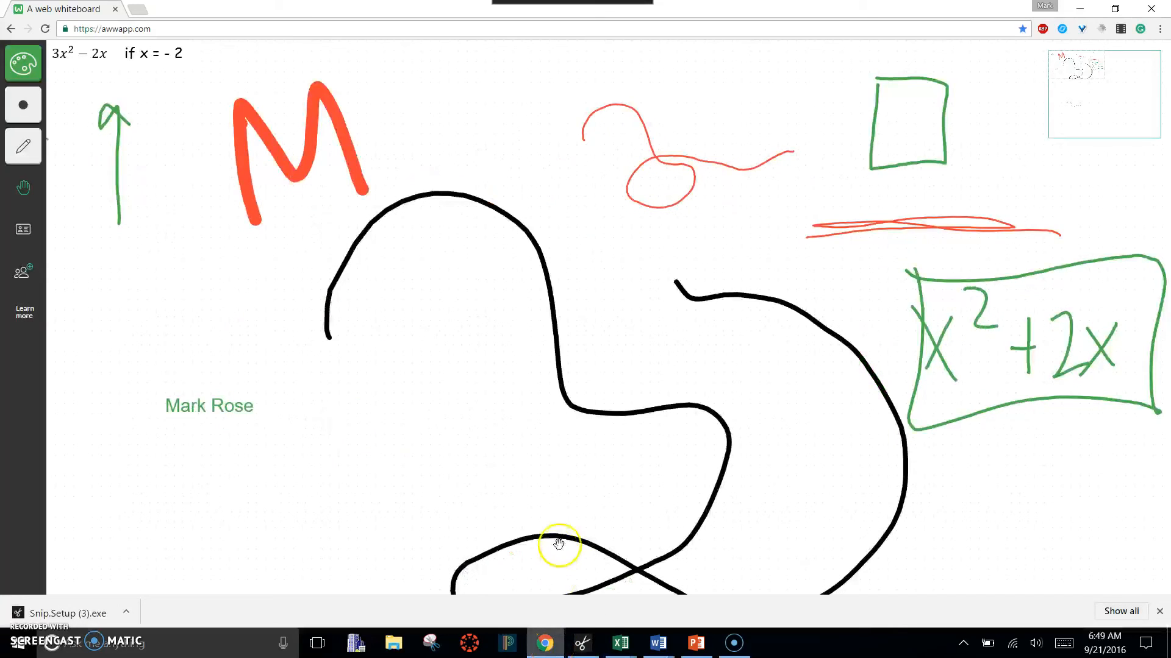
{"action": "left_click", "coordinate": [584, 642]}
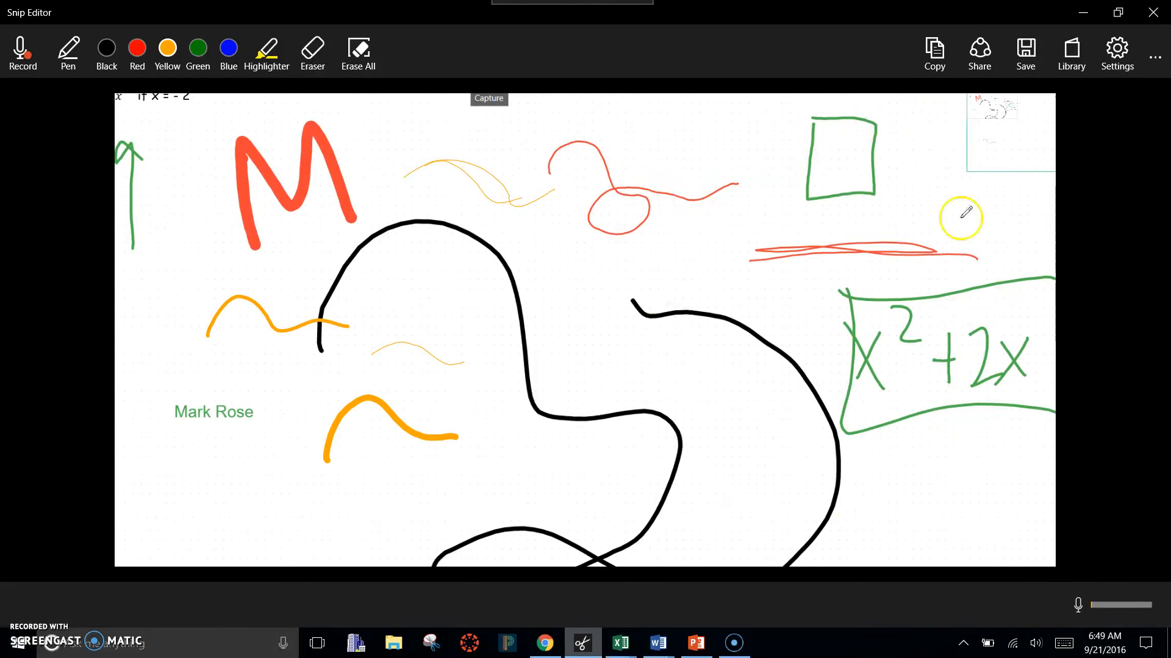
{"action": "mouse_move", "coordinate": [83, 621]}
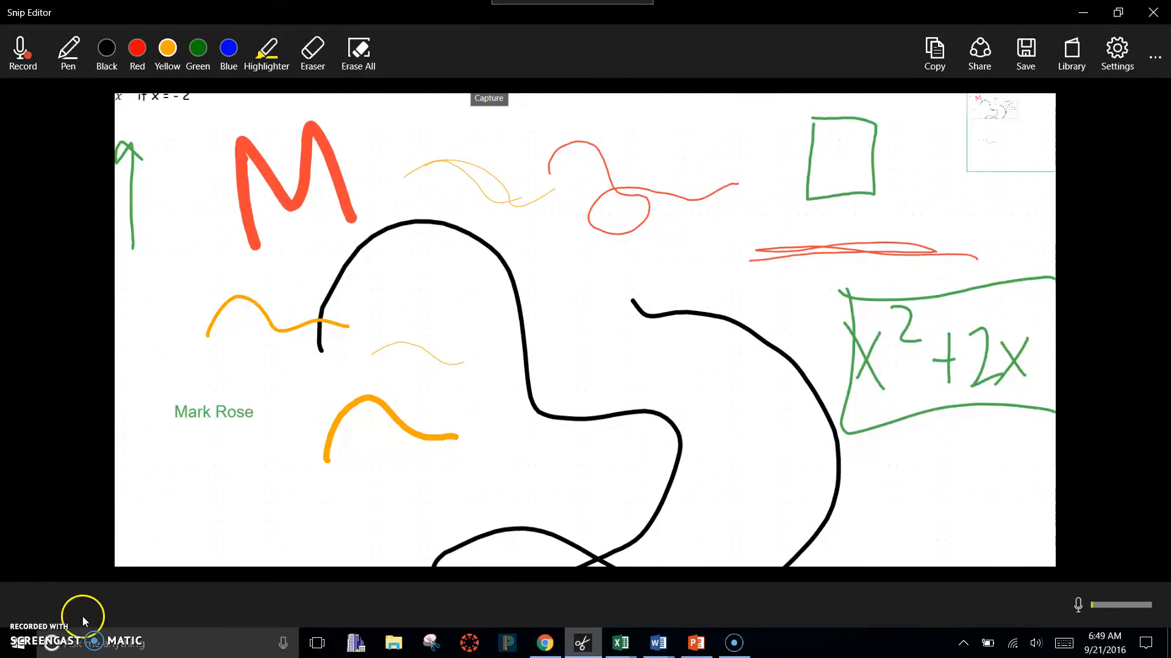
{"action": "mouse_move", "coordinate": [317, 496]}
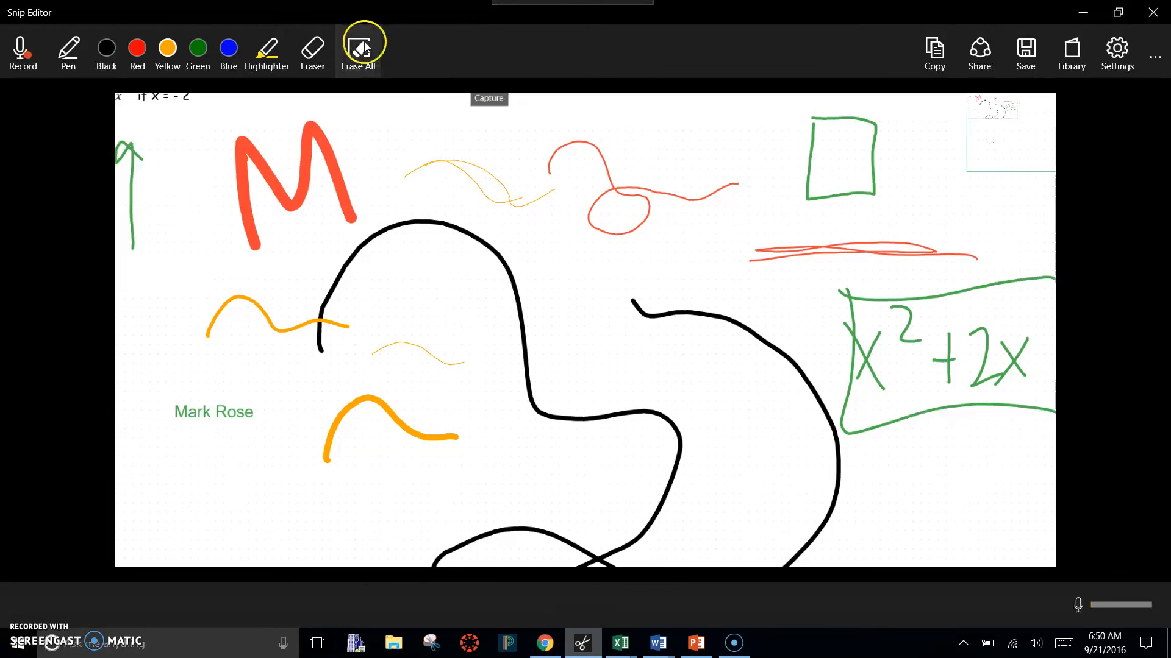
Step: Wipe all orange and yellow annotations off the capture with Erase All
{"action": "left_click", "coordinate": [358, 46]}
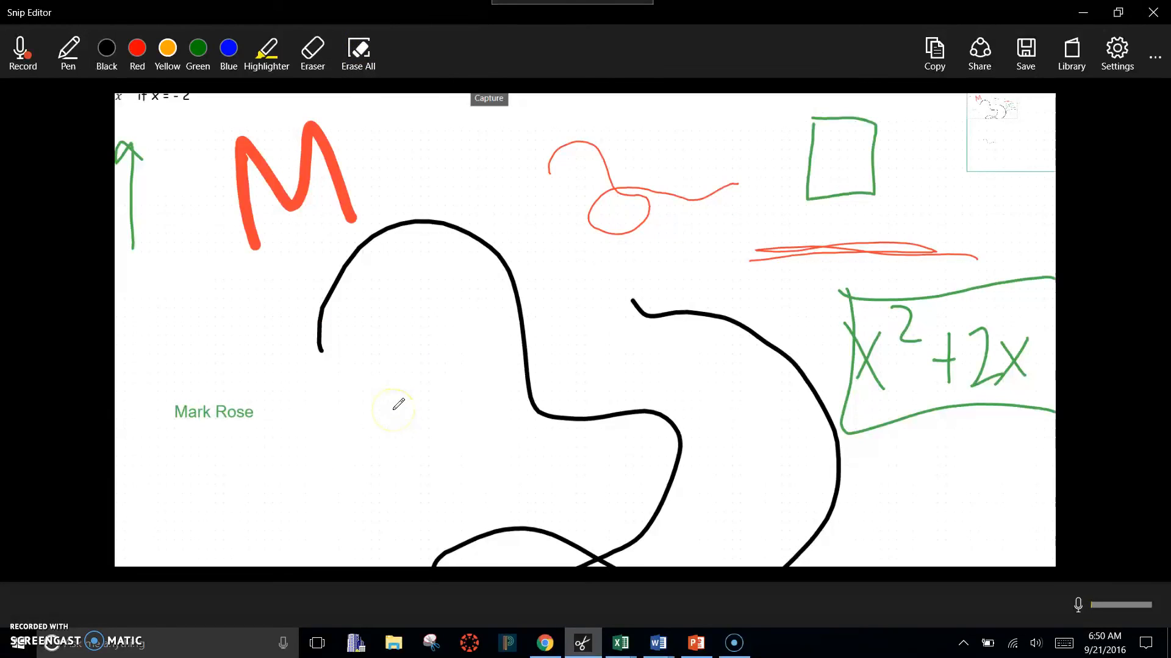